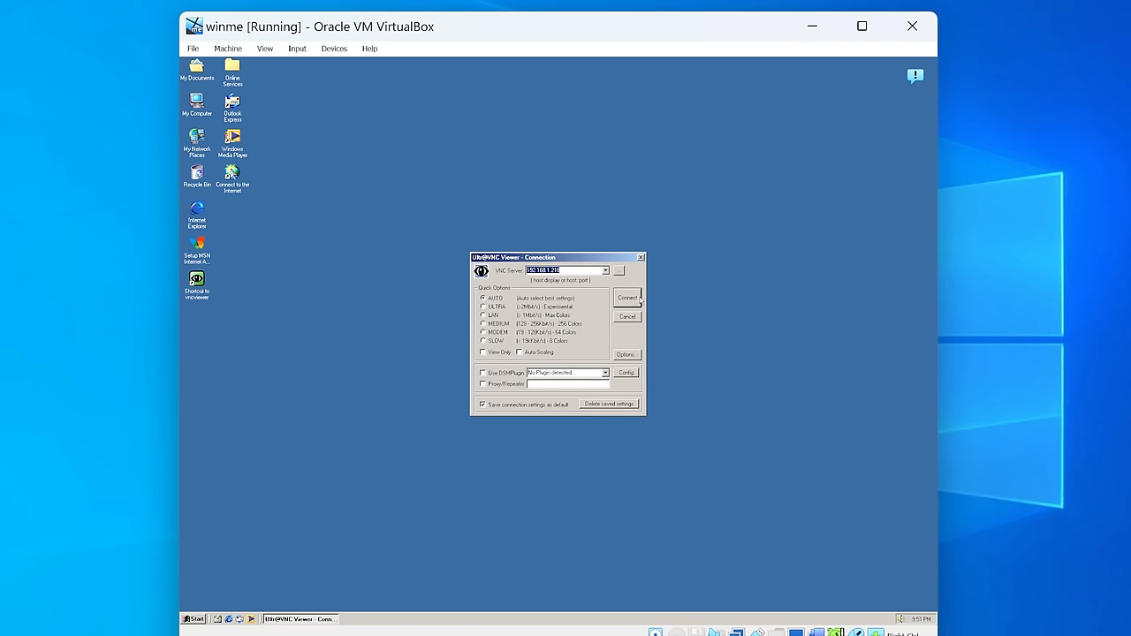
Connect the UltraVNC viewer to 192.168.1.218 to reach the VNC password prompt.
click(626, 297)
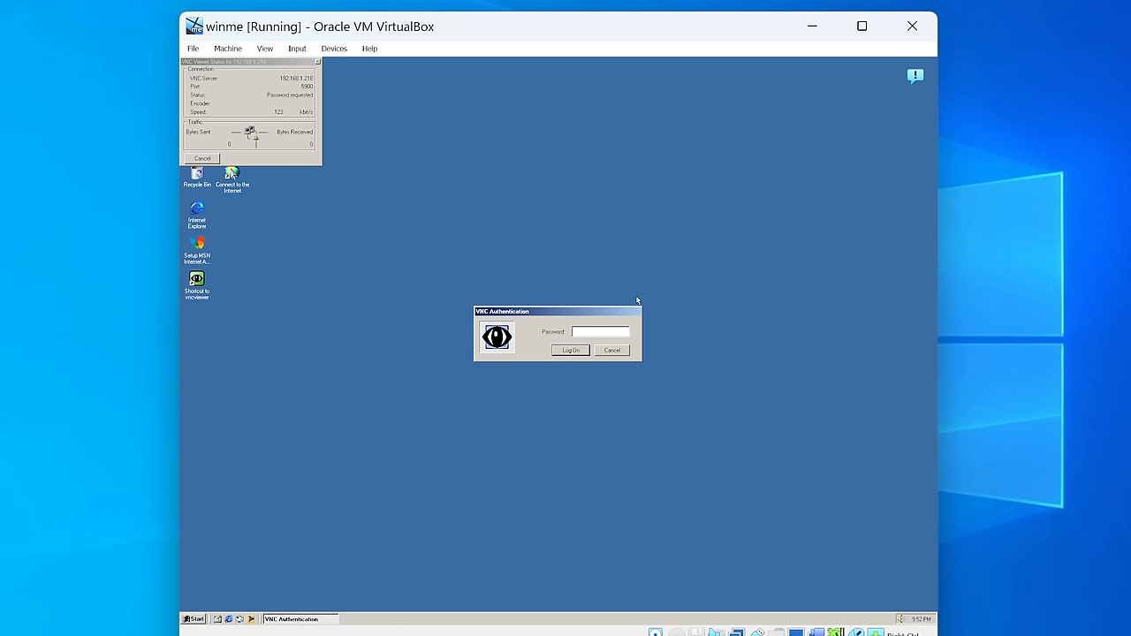
click(570, 350)
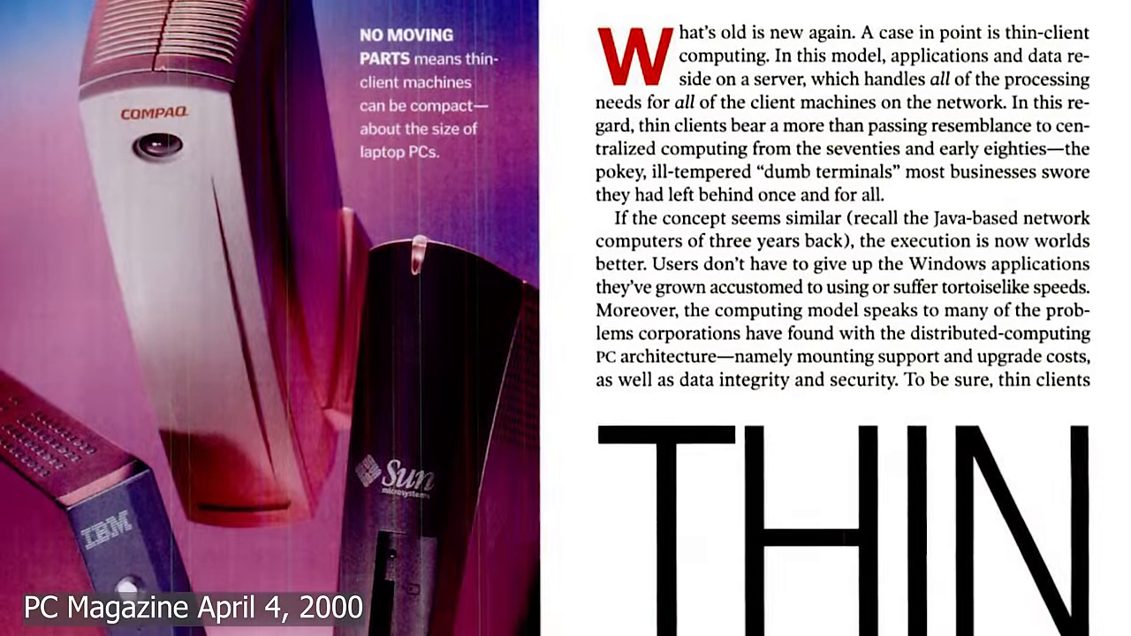
scroll(down, 3)
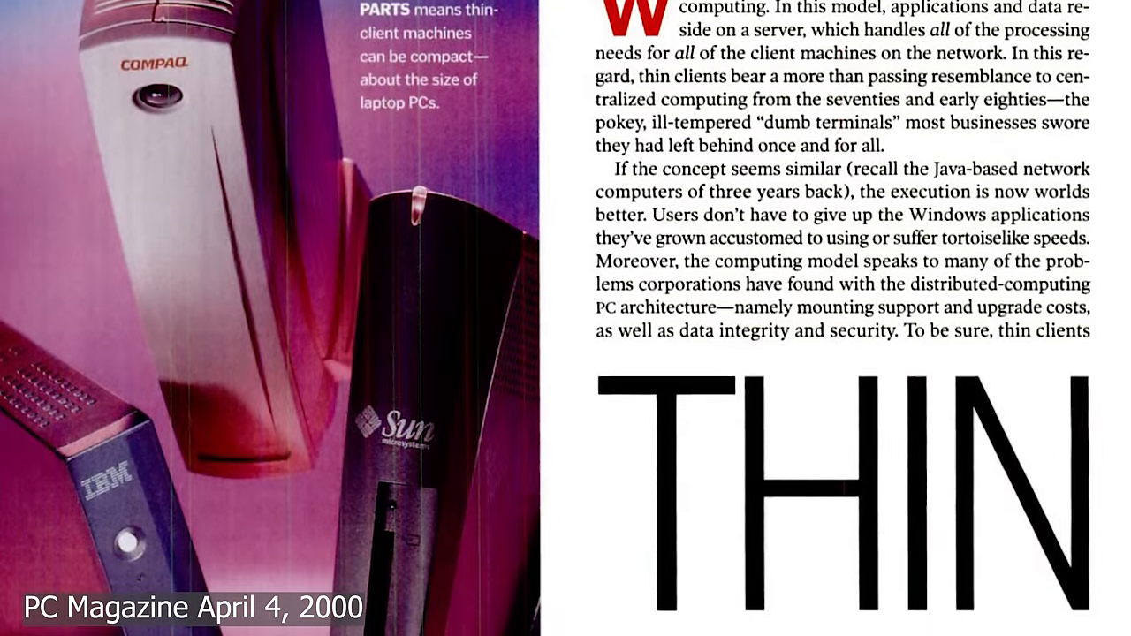
scroll(down, 3)
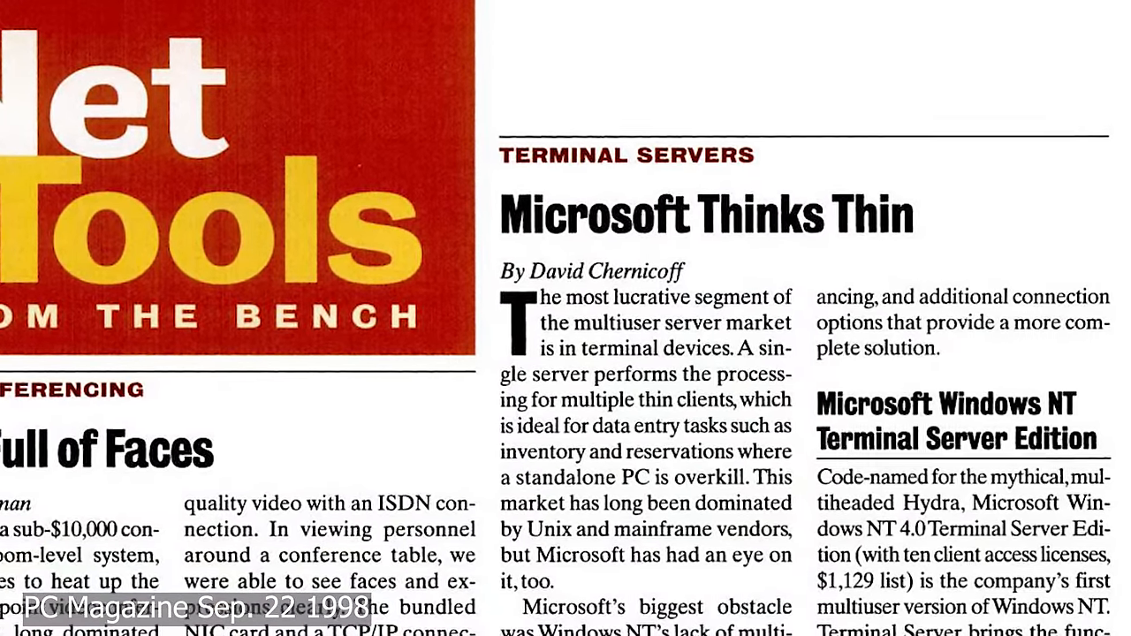
scroll(down, 3)
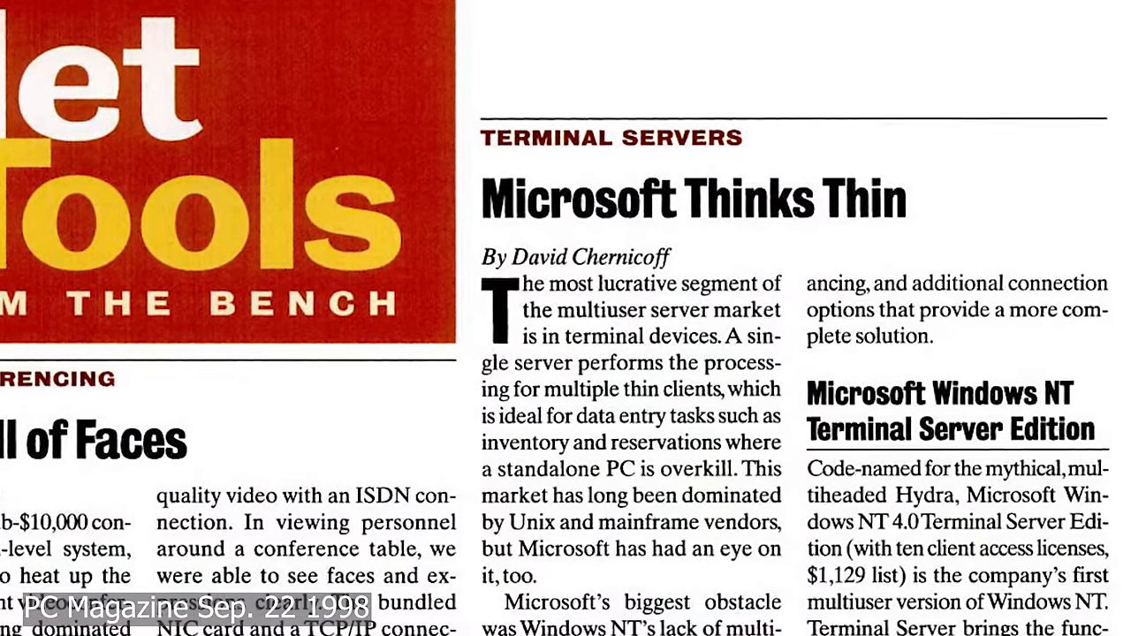
scroll(down, 3)
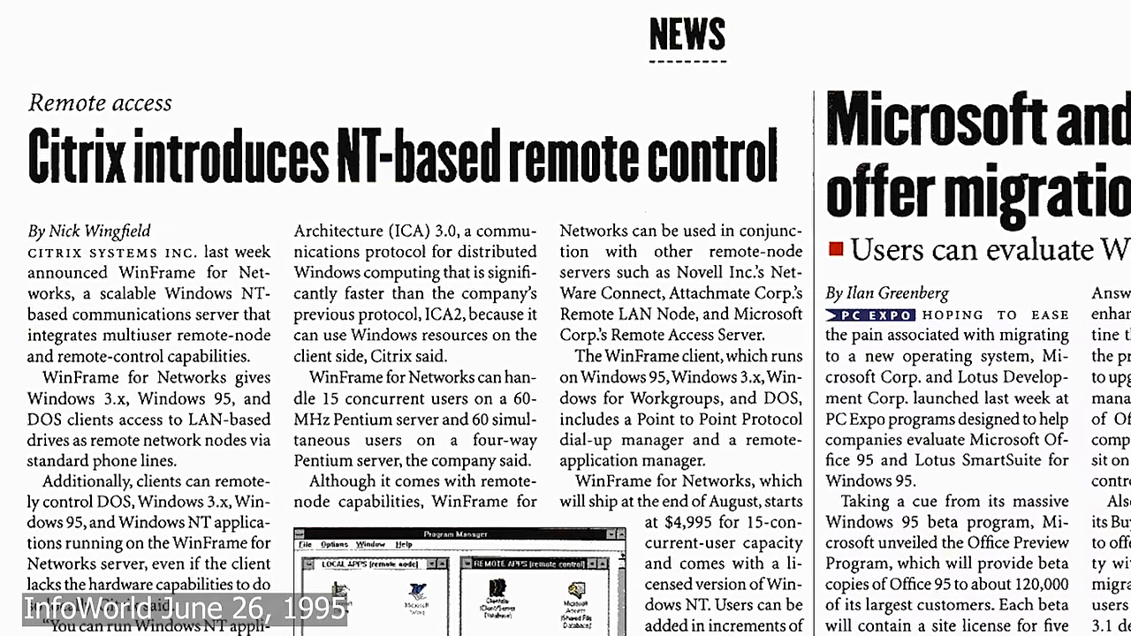
scroll(down, 3)
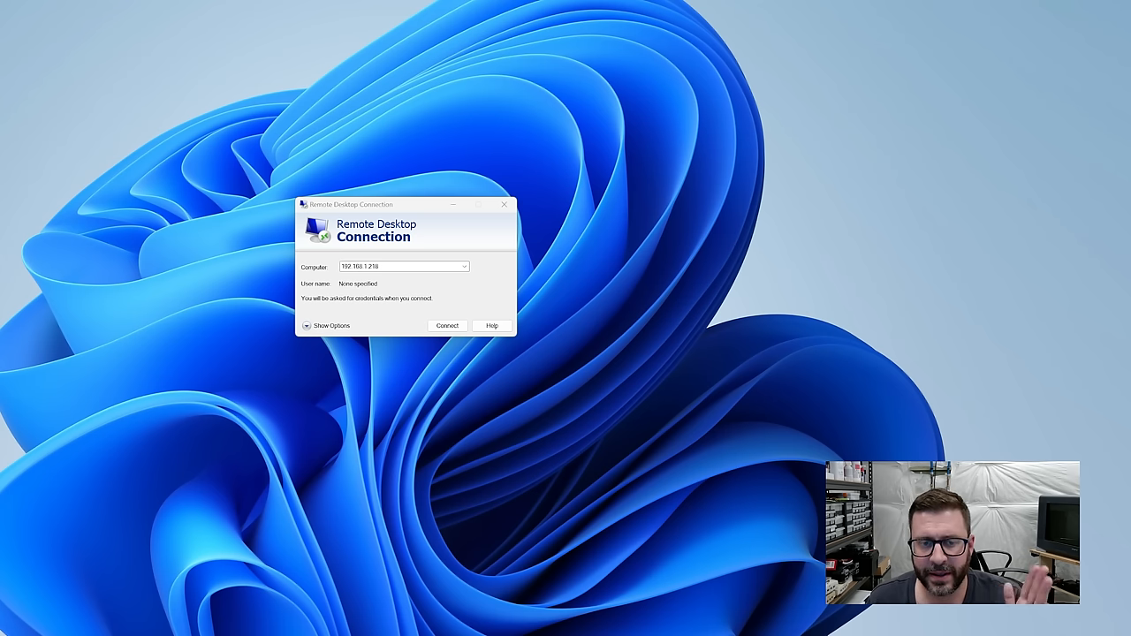
Connect to 192.168.1.218 and enter user name Administrator at the XP logon.
triple_click(403, 266)
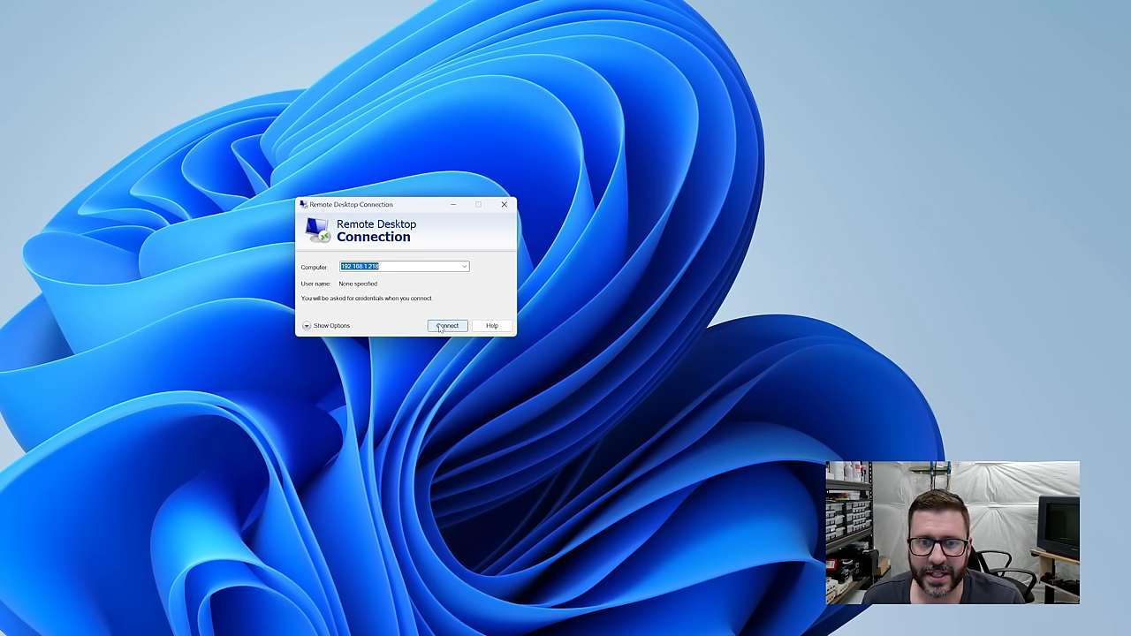
click(447, 325)
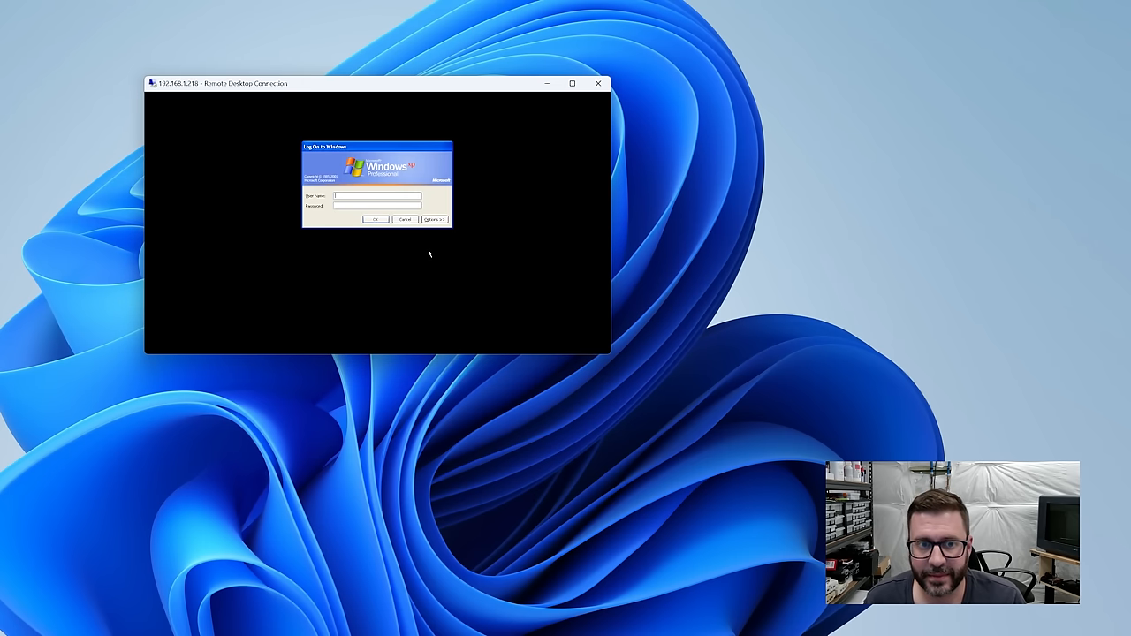
text(Administrator)
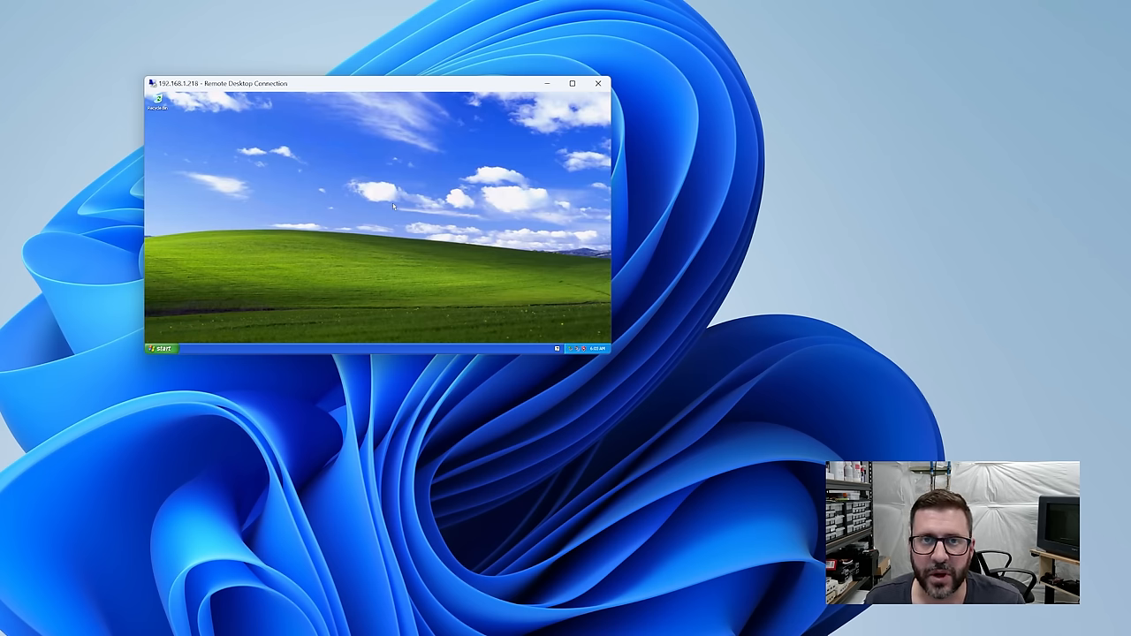
Enlarge the remote XP session and browse All Programs to the UltraVNC group.
click(160, 348)
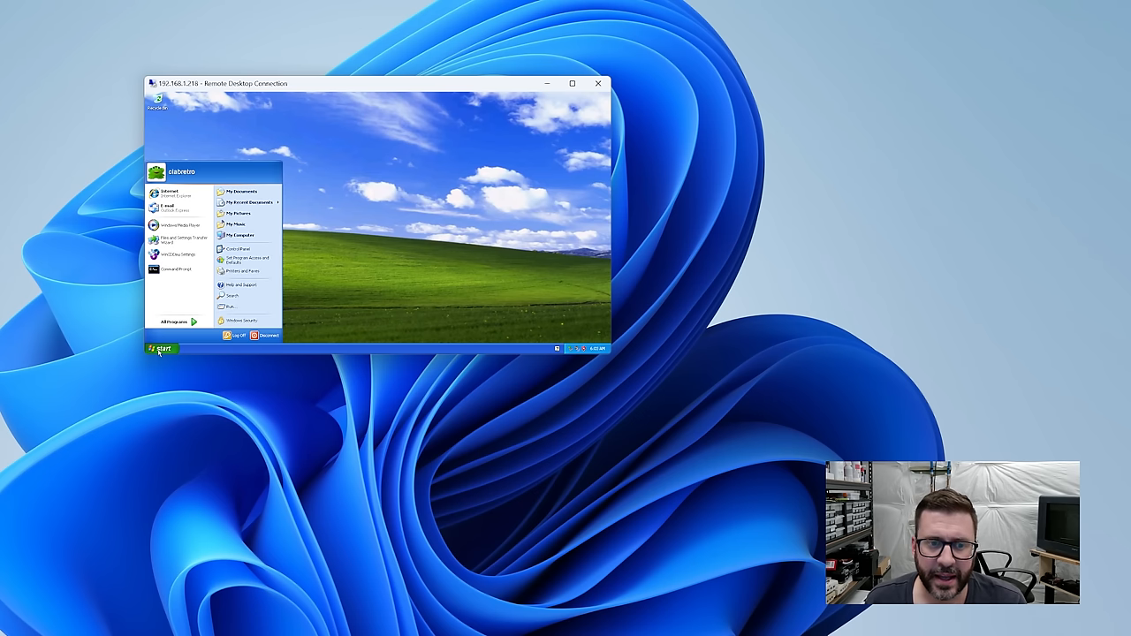
mouse_move(385, 283)
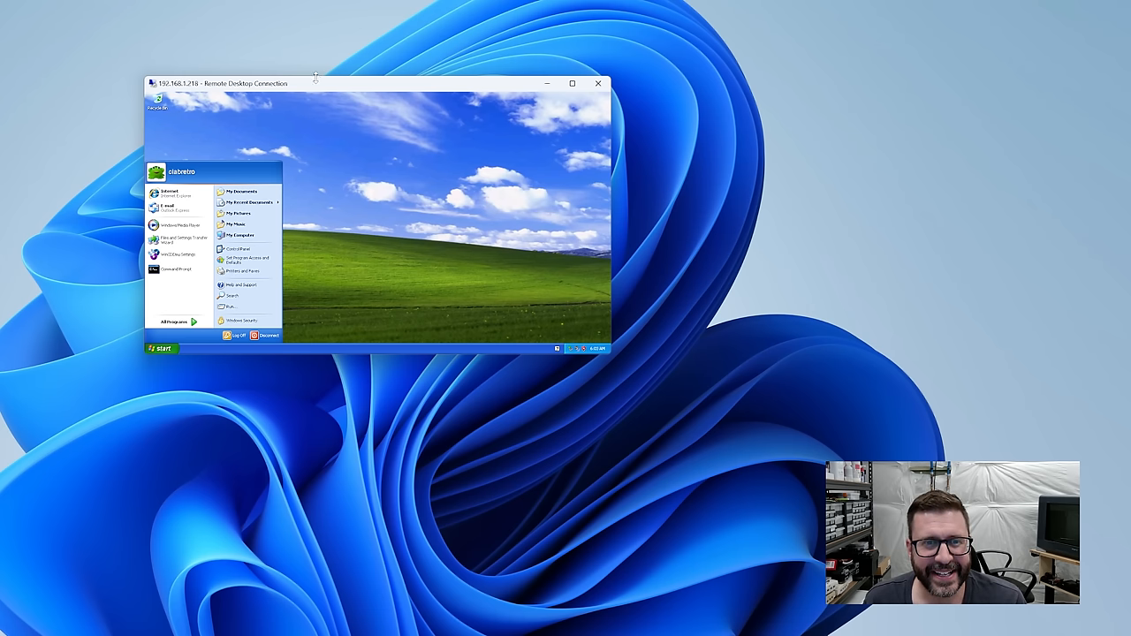
click(161, 348)
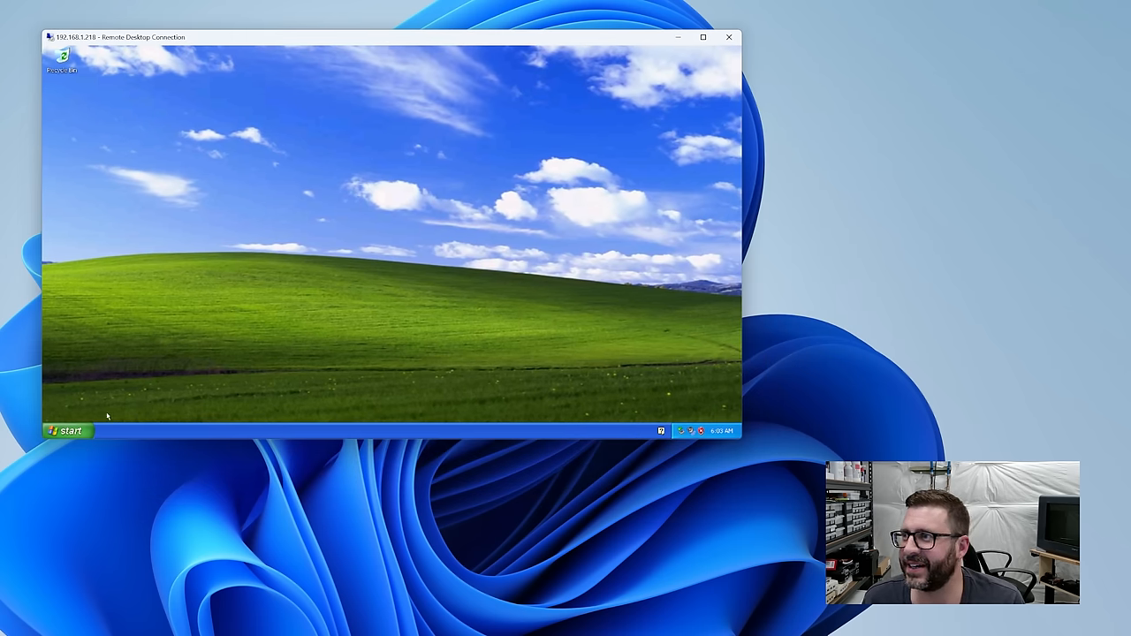
click(66, 430)
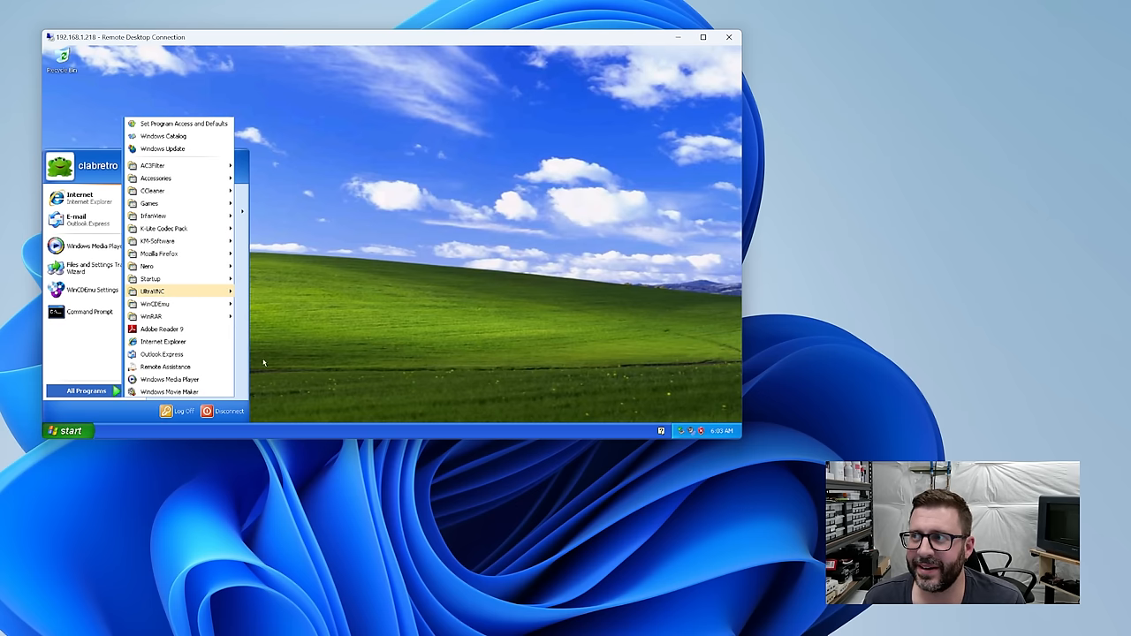
click(309, 87)
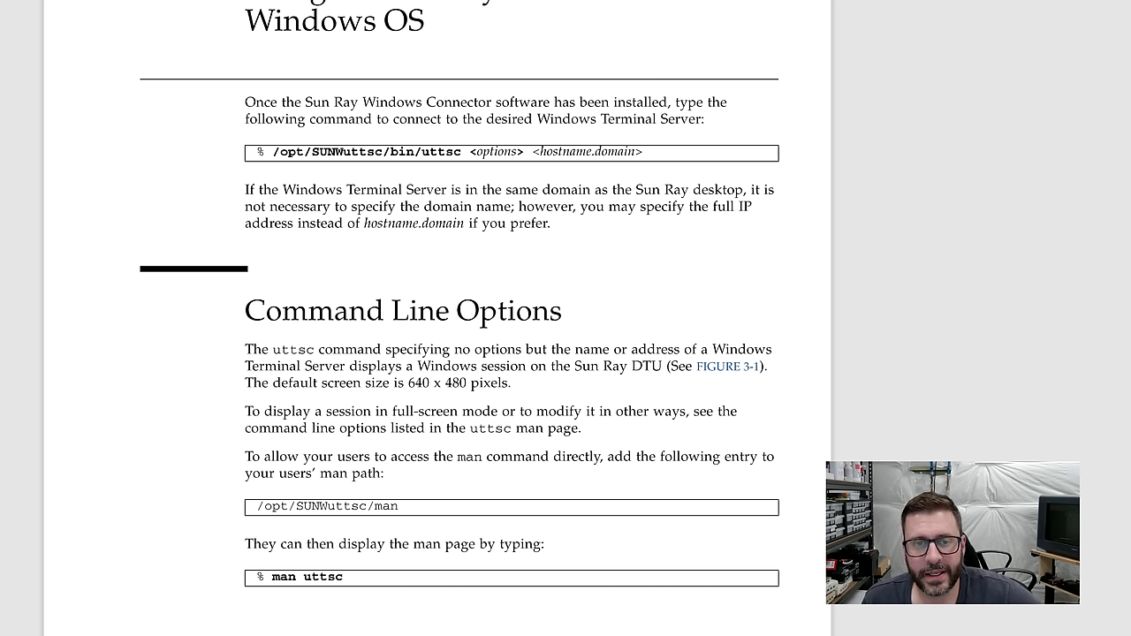
double_click(439, 152)
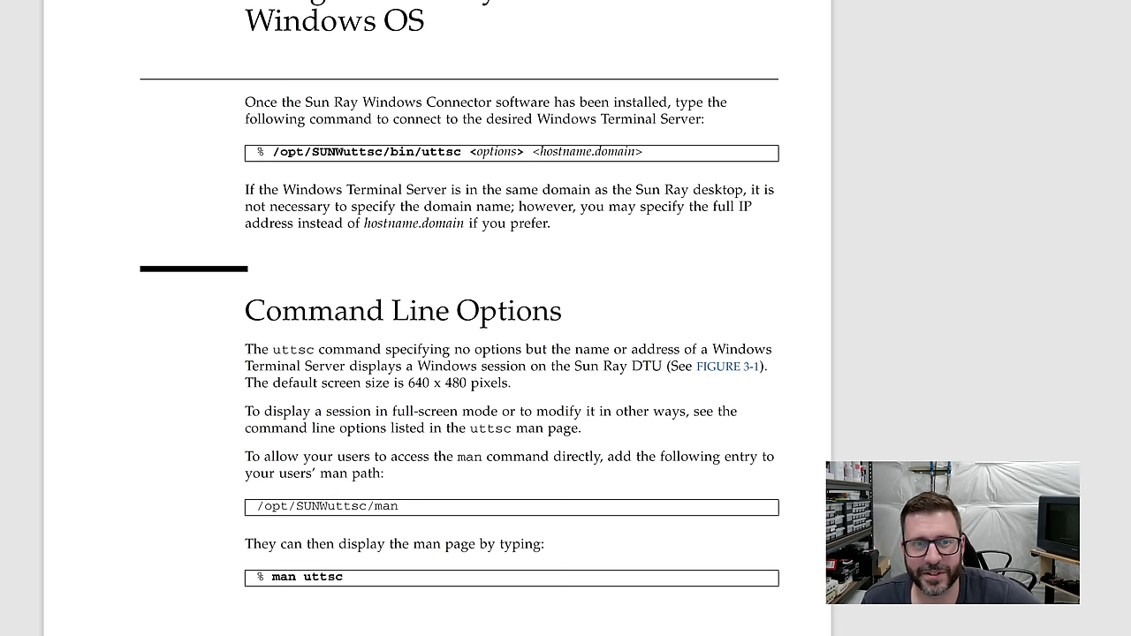
double_click(364, 190)
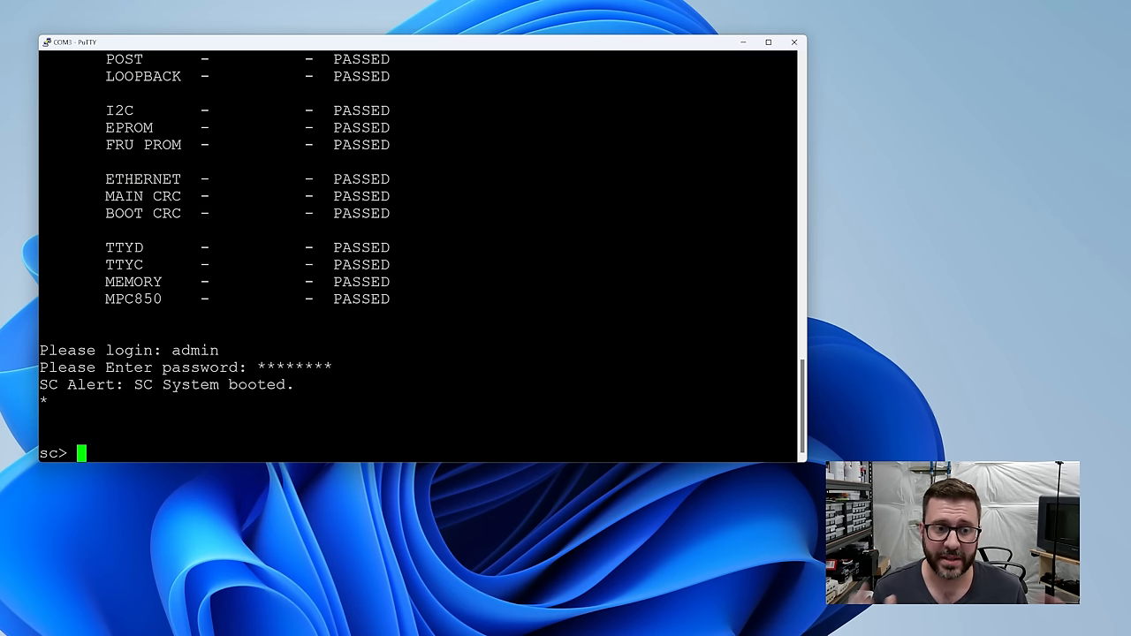
Enter the power and console commands at the sc> prompt.
text(poweron)
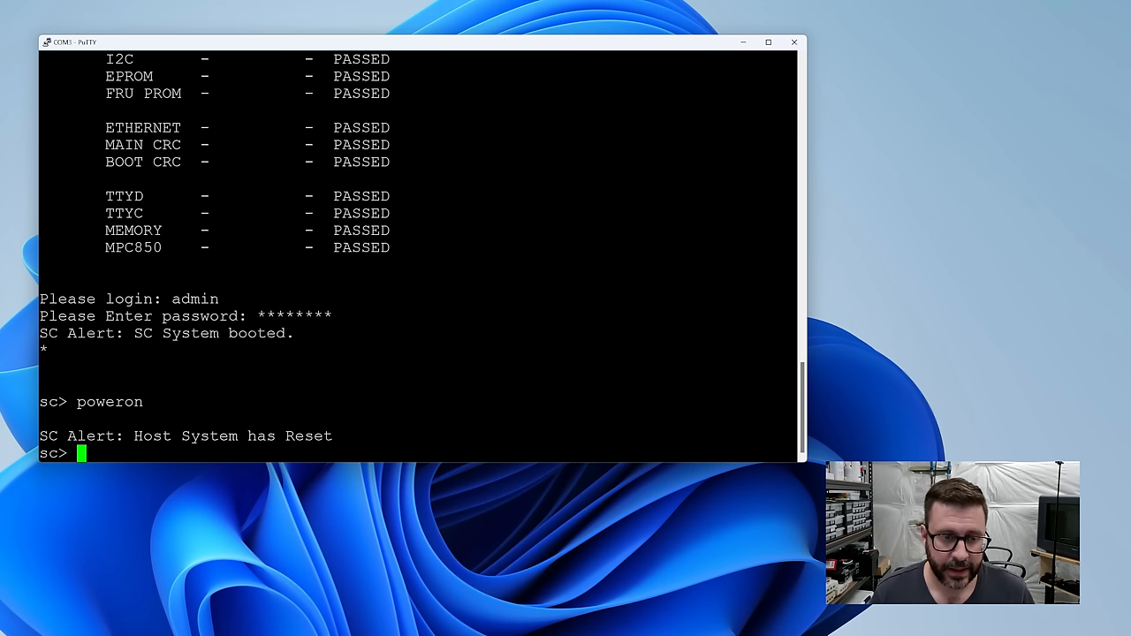
text(console)
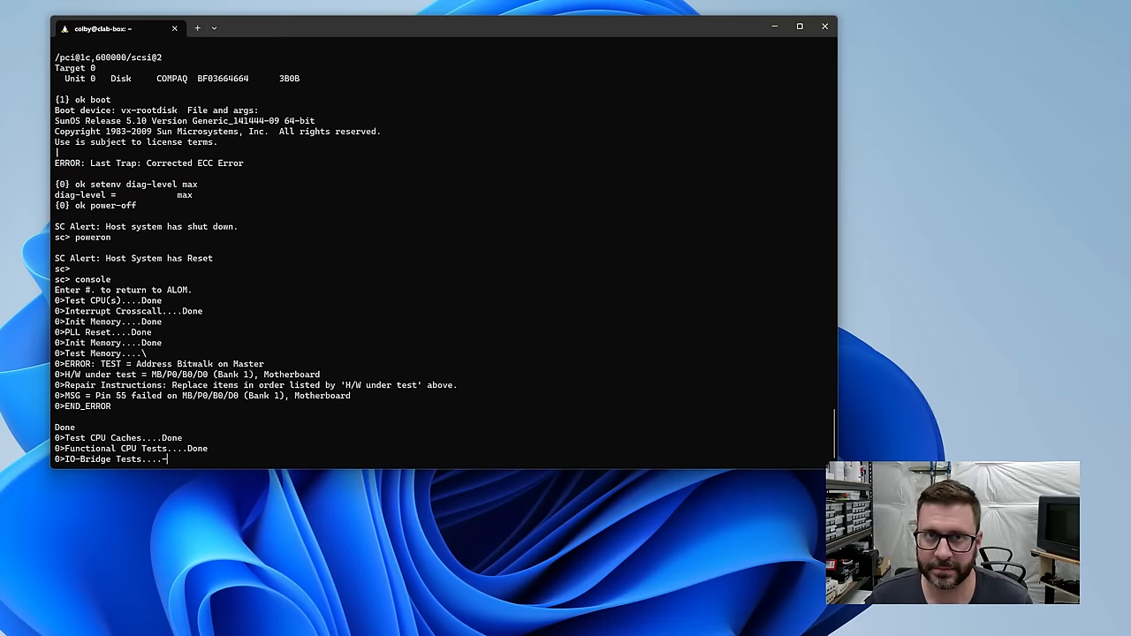
mouse_move(532, 460)
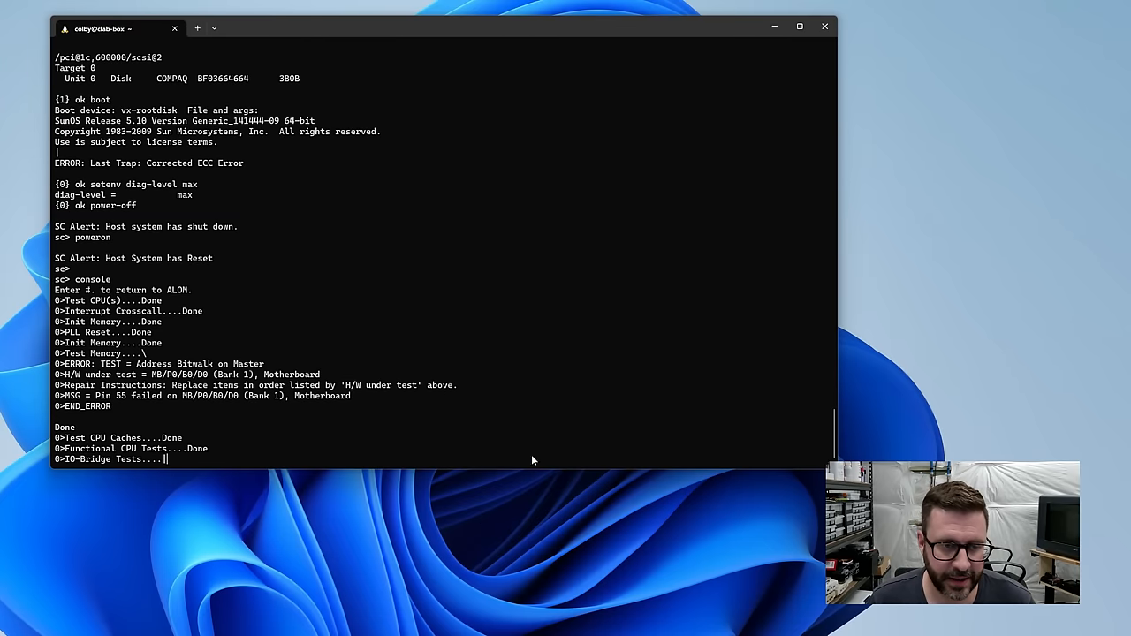
mouse_move(494, 432)
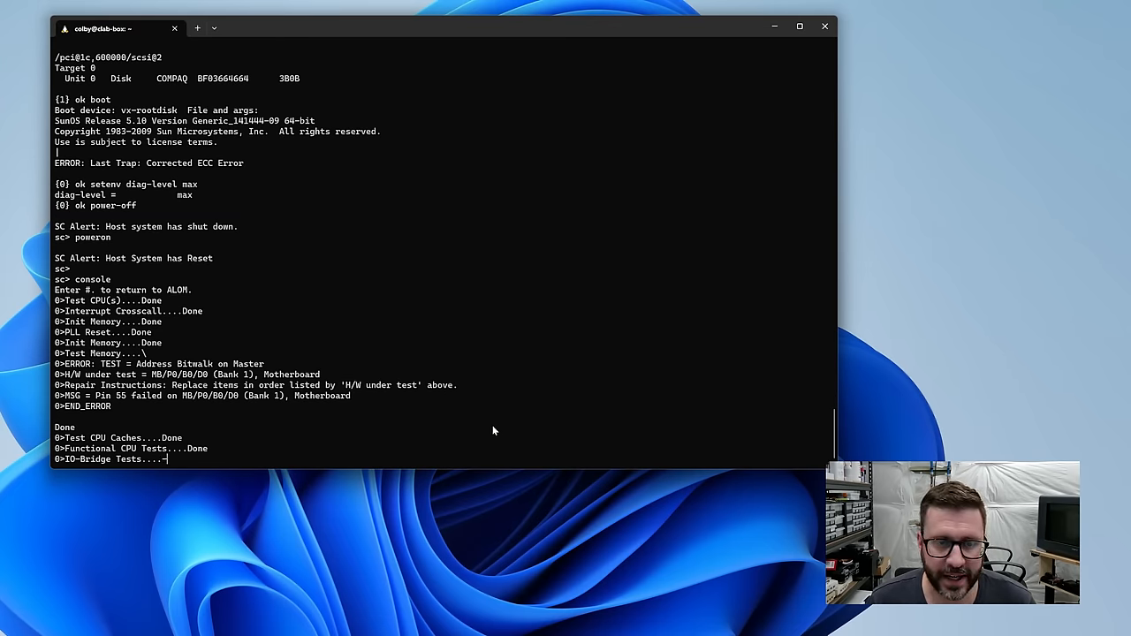
mouse_move(431, 405)
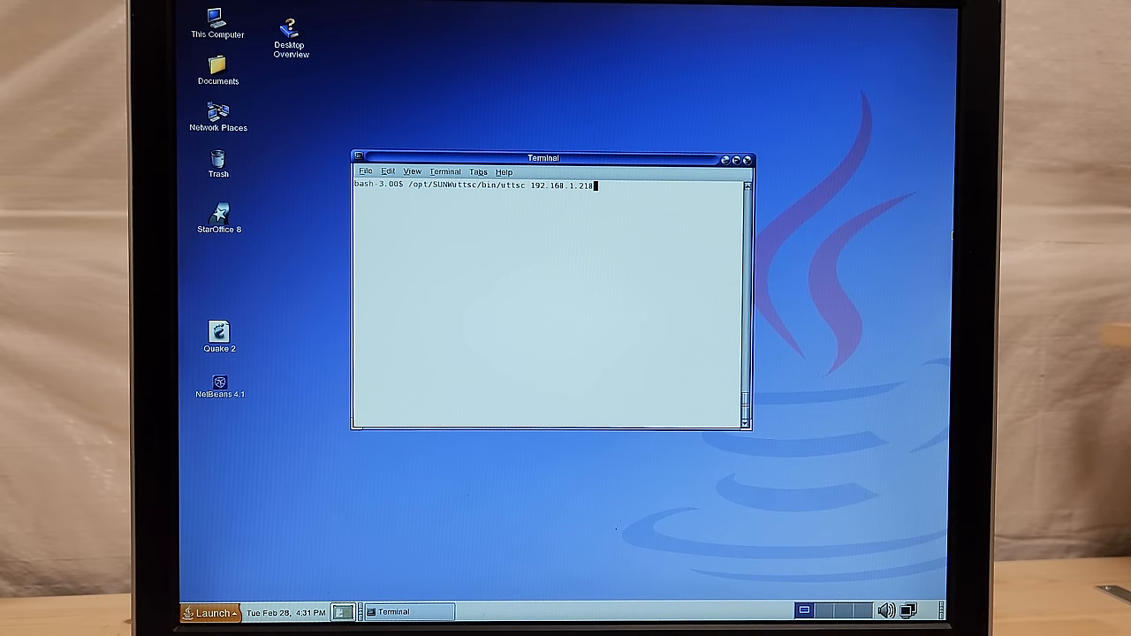
Launch uttsc and sign in to Windows XP as clabretro.
key(Return)
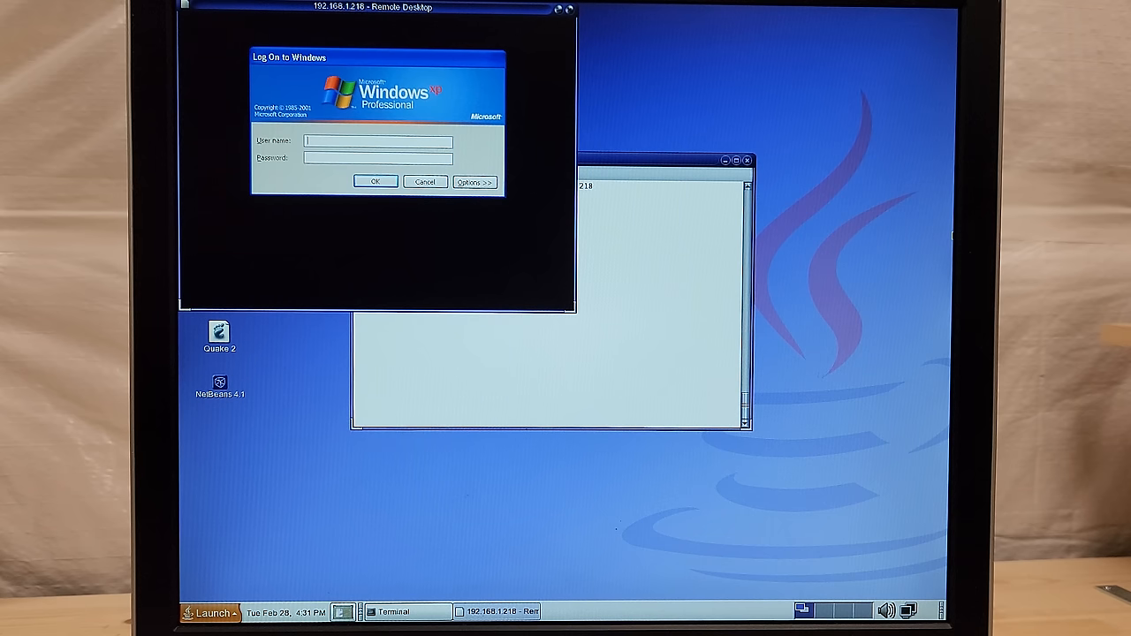
text(clabretro)
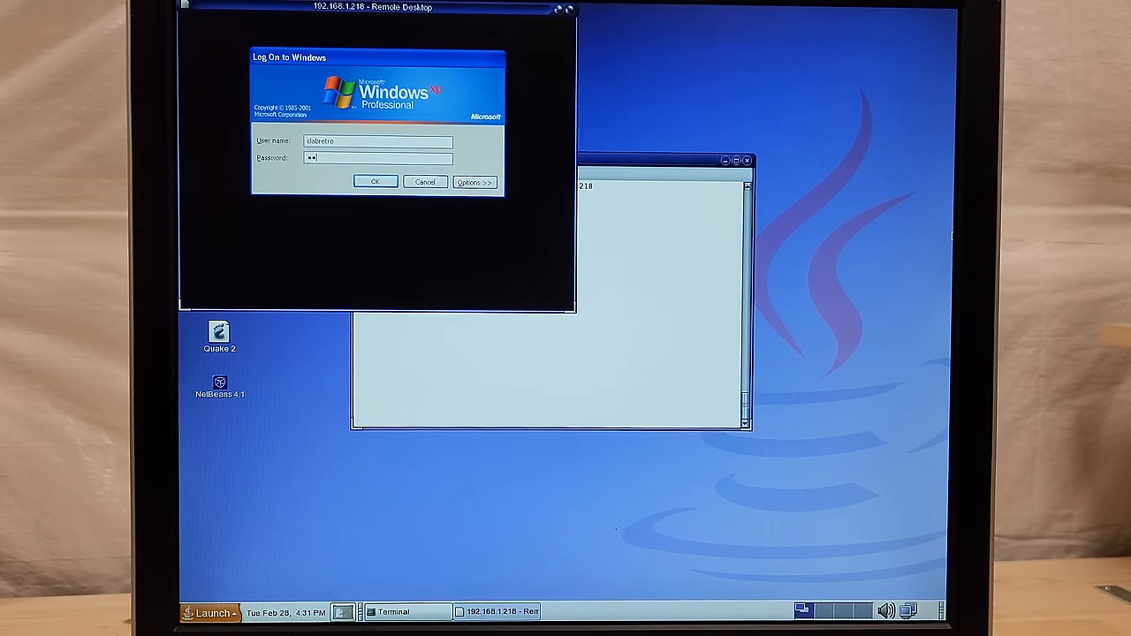
click(374, 182)
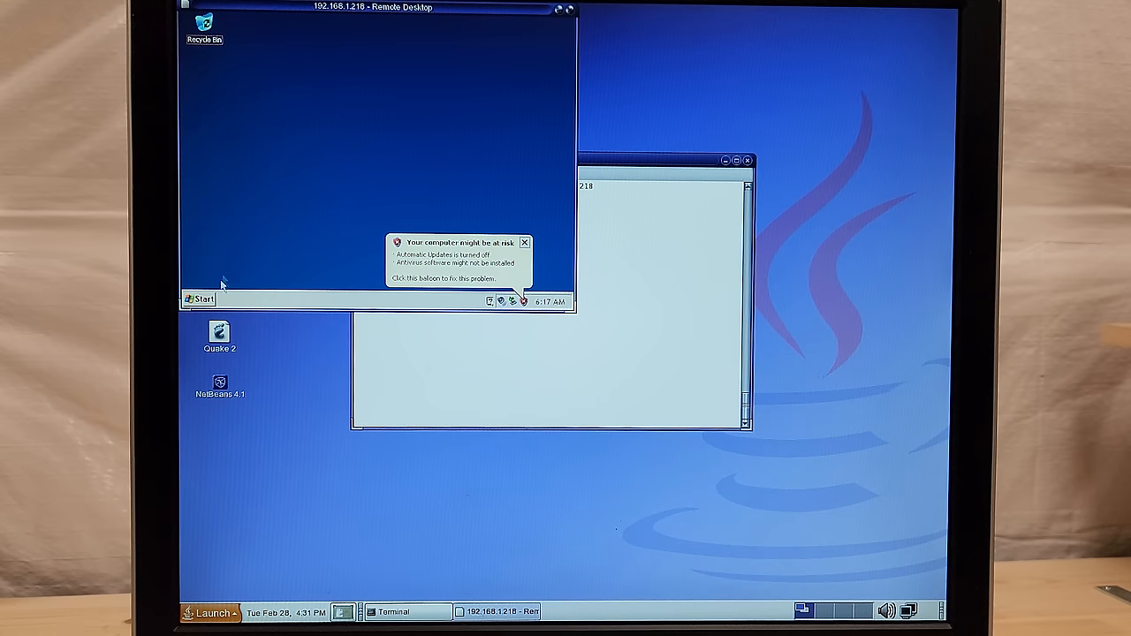
Log off the remote Windows XP session from the Start menu.
click(200, 299)
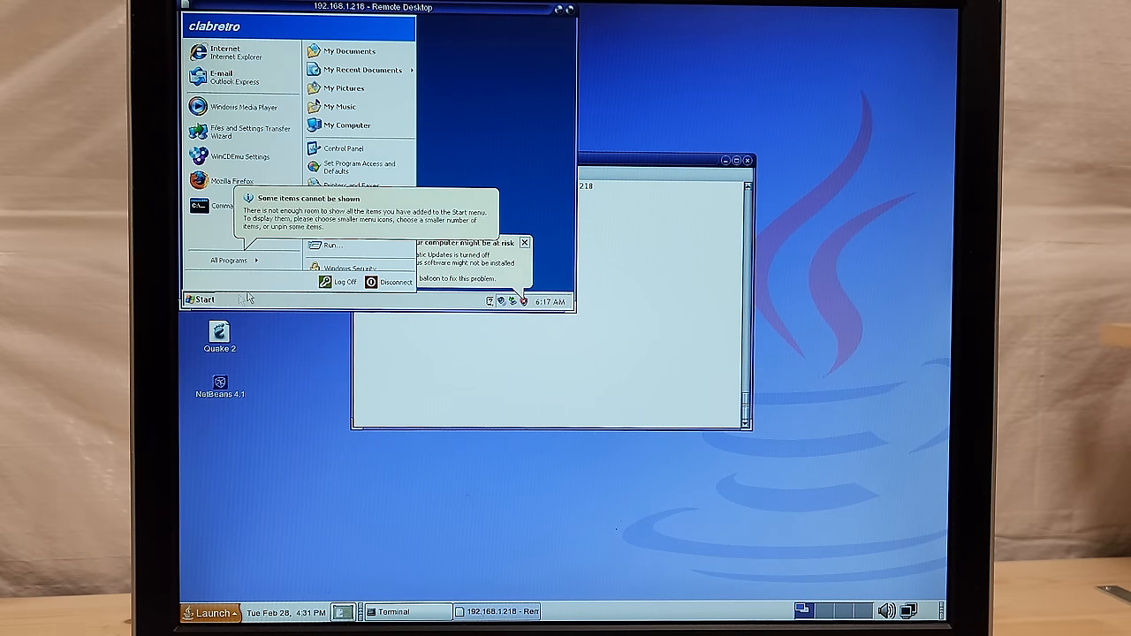
click(343, 282)
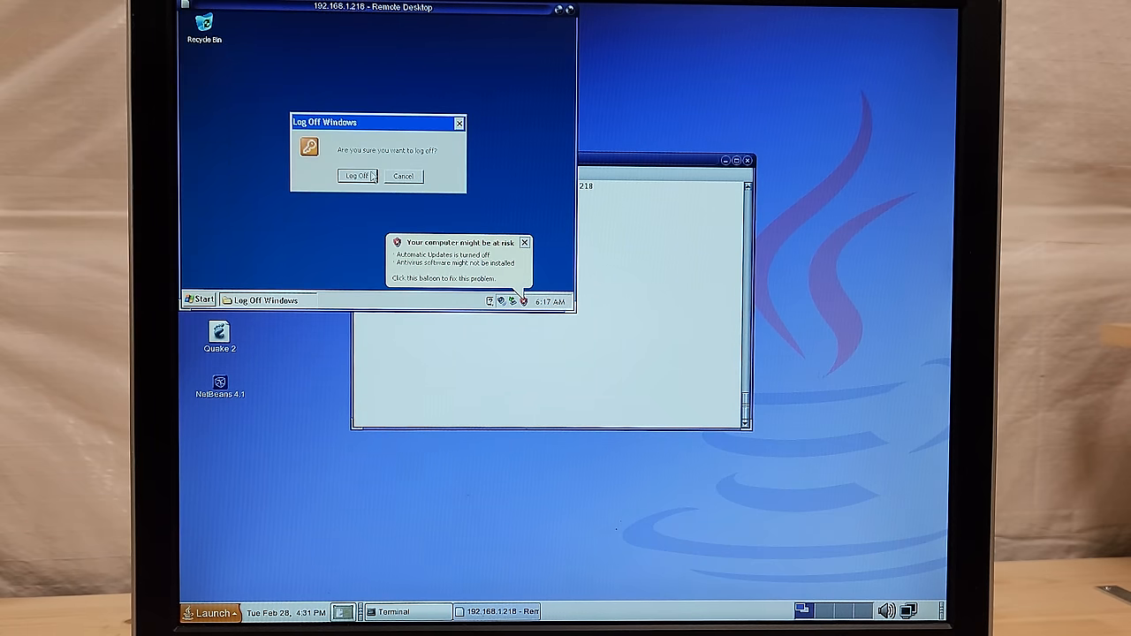
click(355, 176)
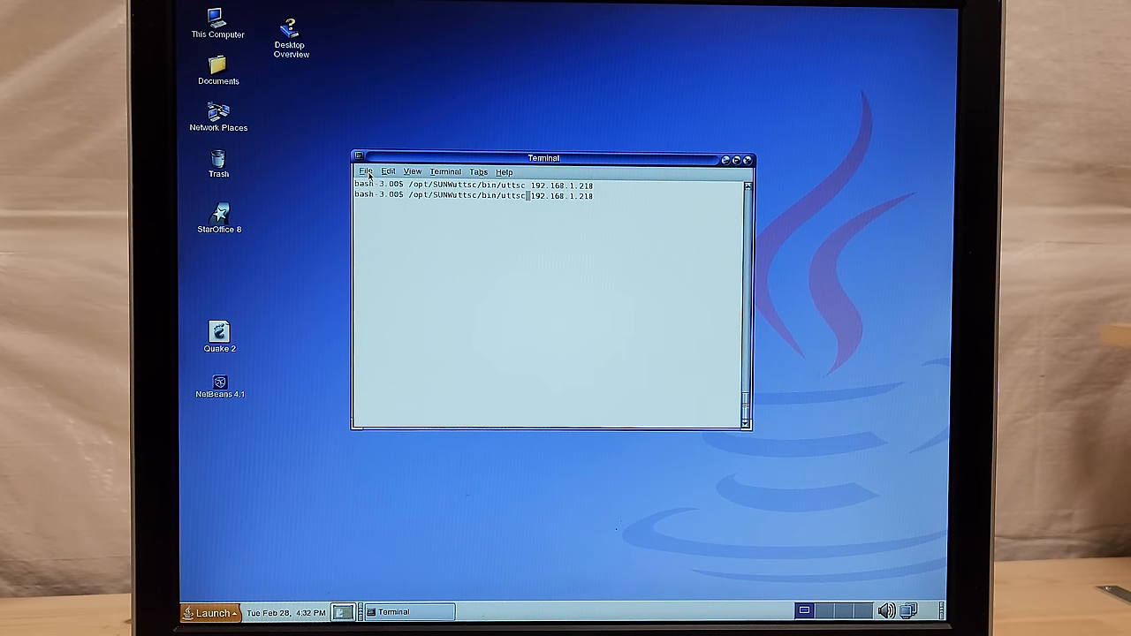
Relaunch the connector with the -m option and open the remote Start menu.
text(-m)
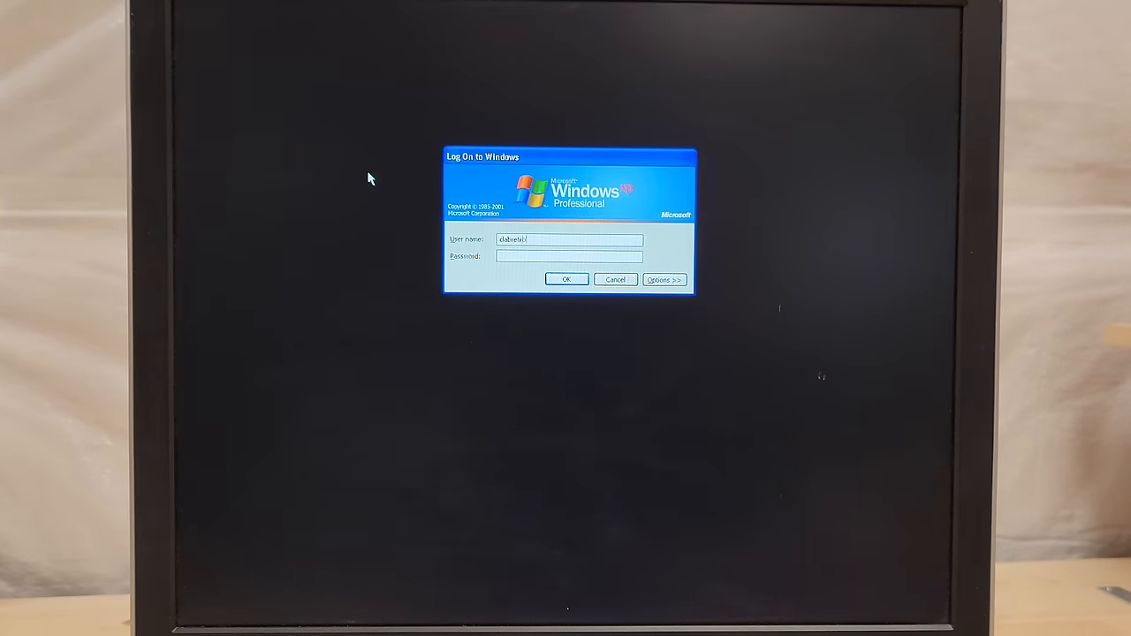
click(565, 280)
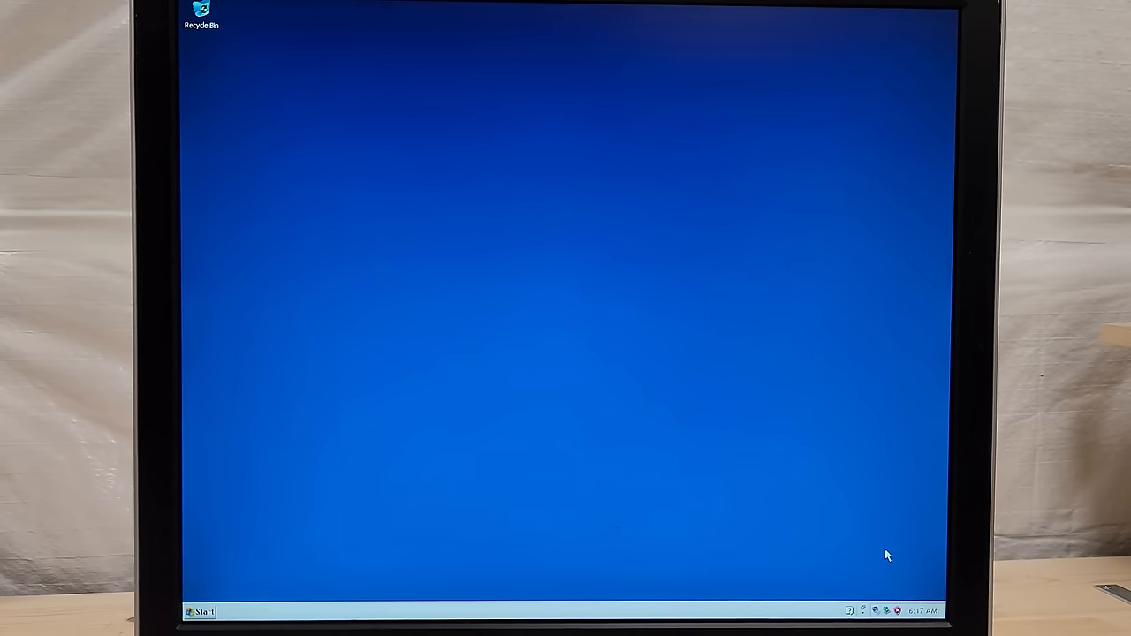
click(200, 611)
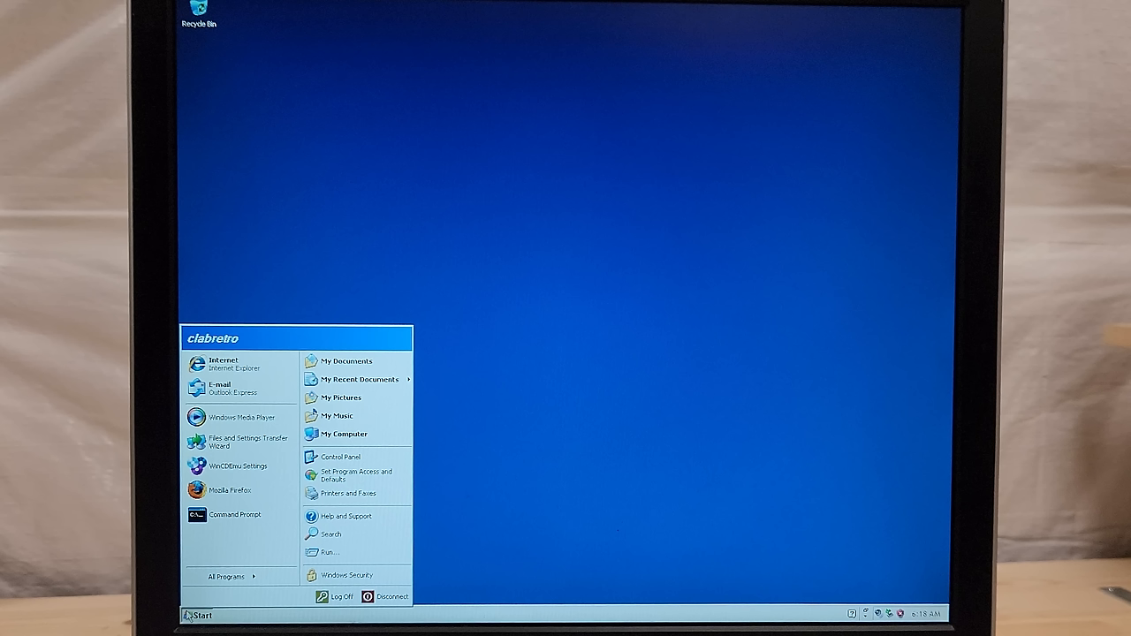
Launch Internet Explorer and submit the iDRAC6 login password.
click(223, 363)
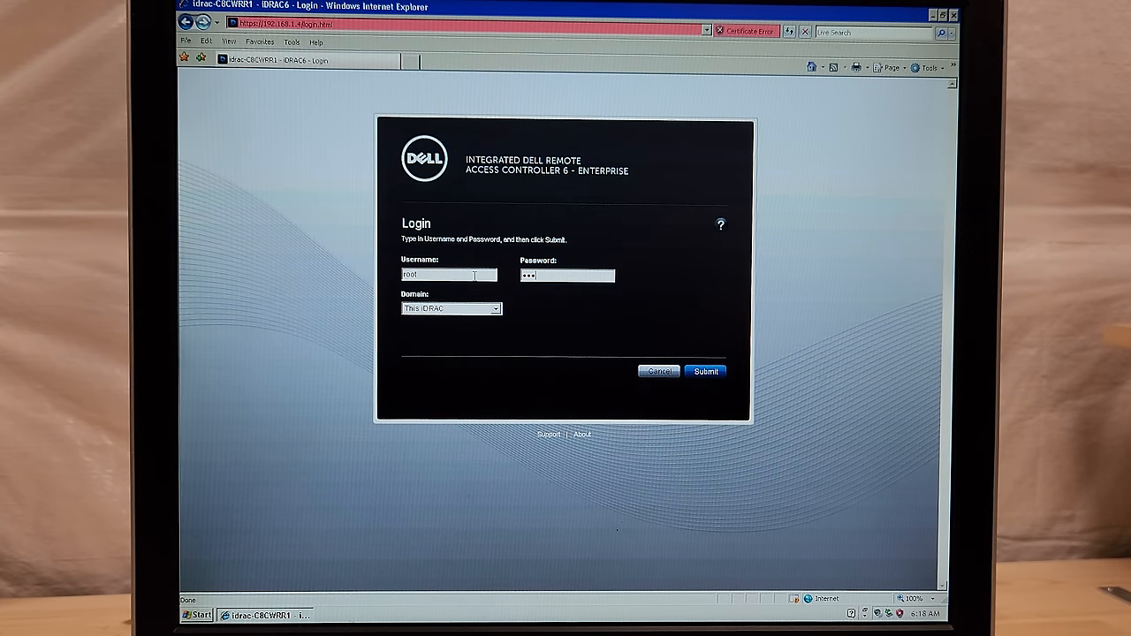
text(•••)
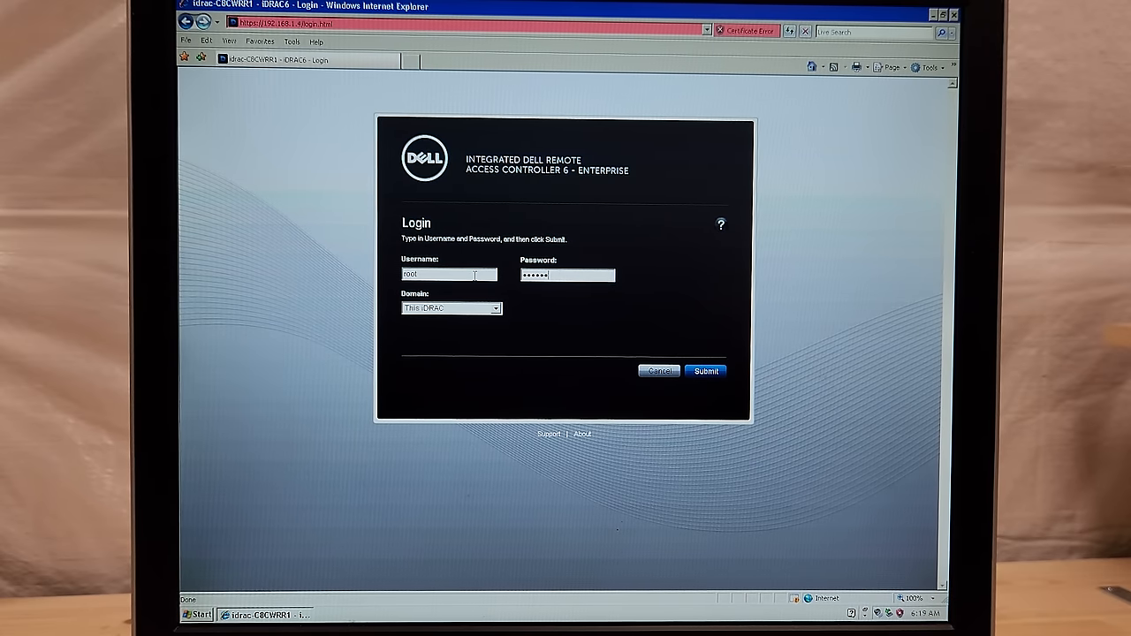
click(704, 370)
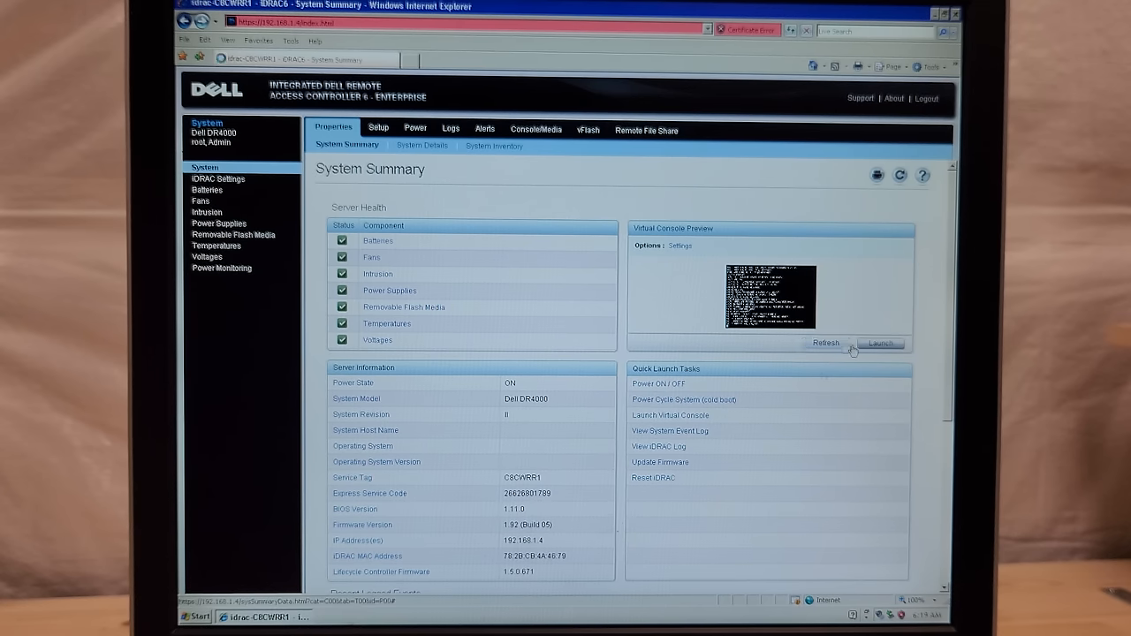
Launch the iDRAC Virtual Console, accepting the certificate and unblocking Java in the firewall.
click(879, 343)
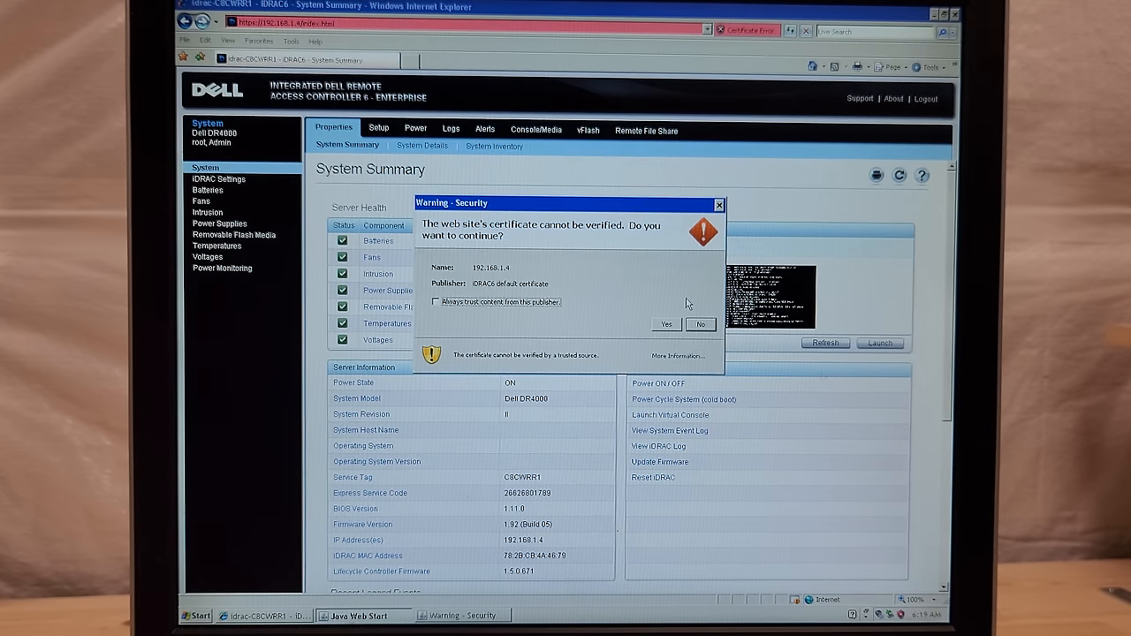
click(665, 324)
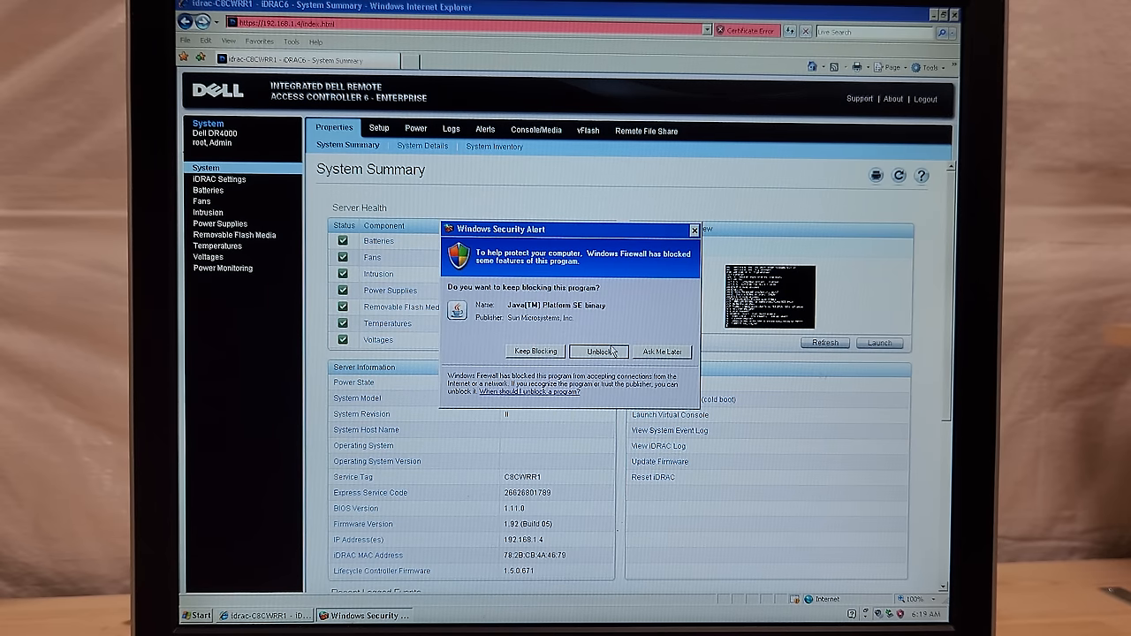
click(598, 351)
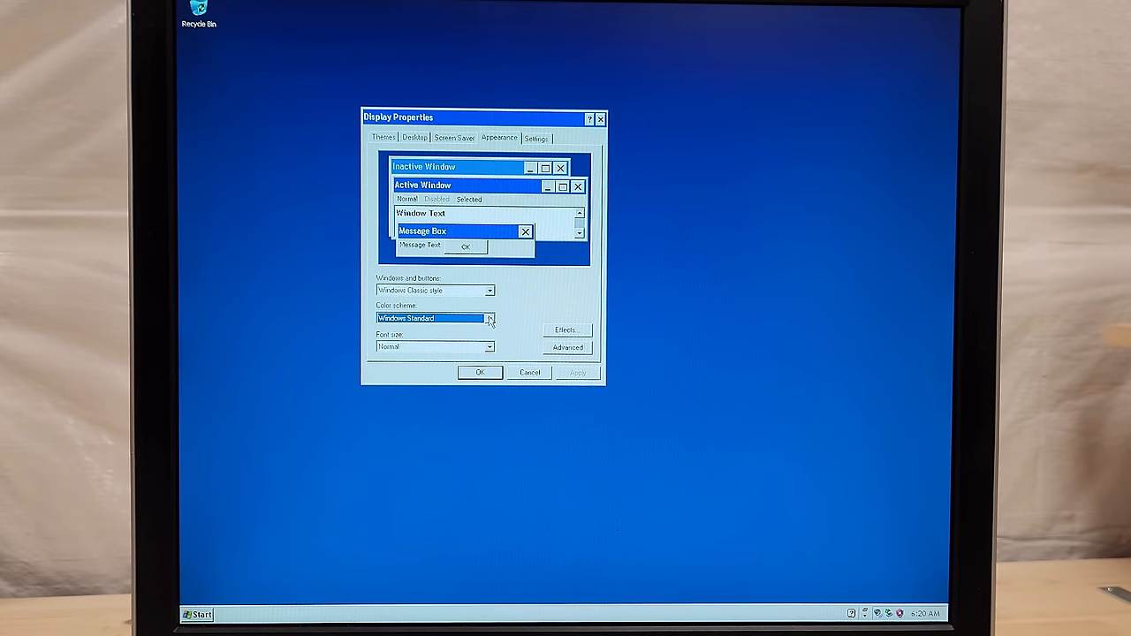
mouse_move(530, 343)
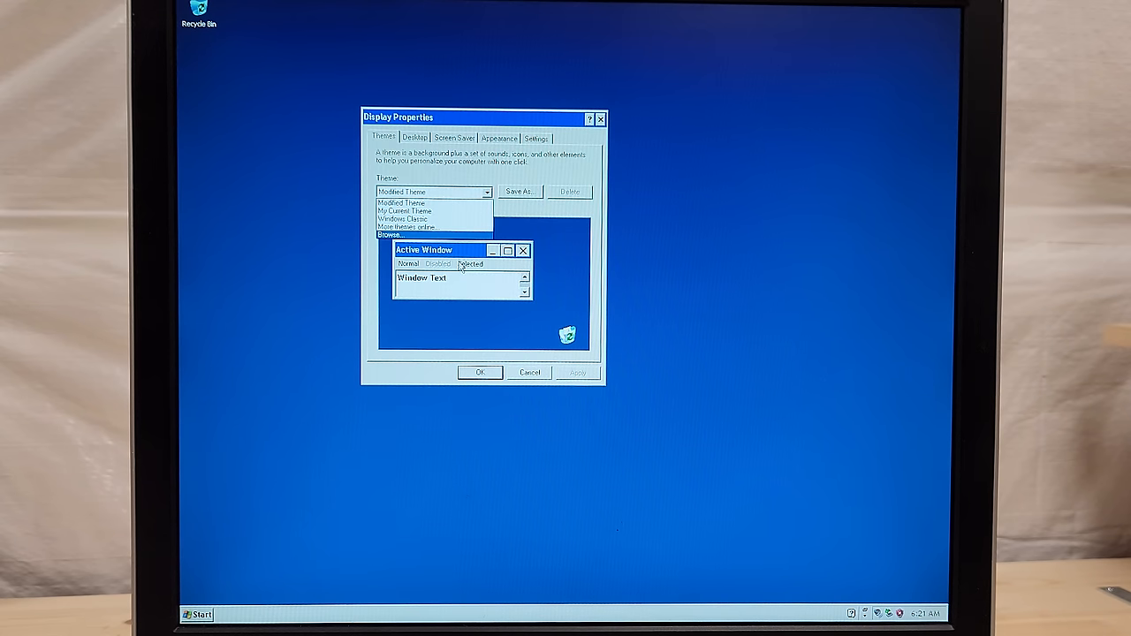
Choose Browse from the Theme dropdown to open the Open Theme dialog.
click(391, 234)
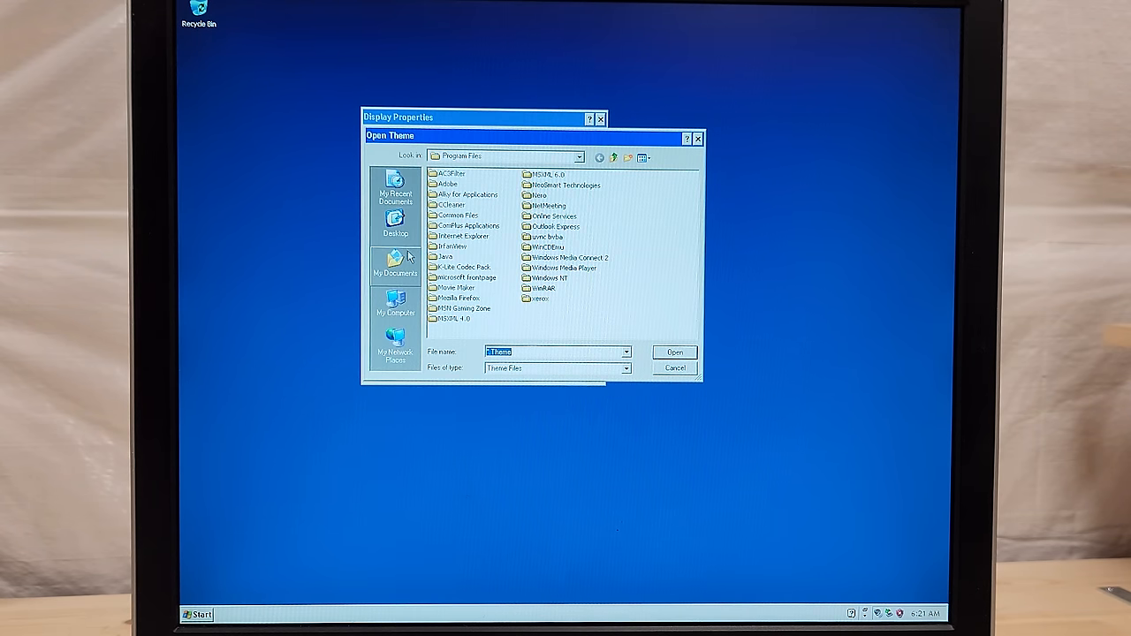
click(674, 352)
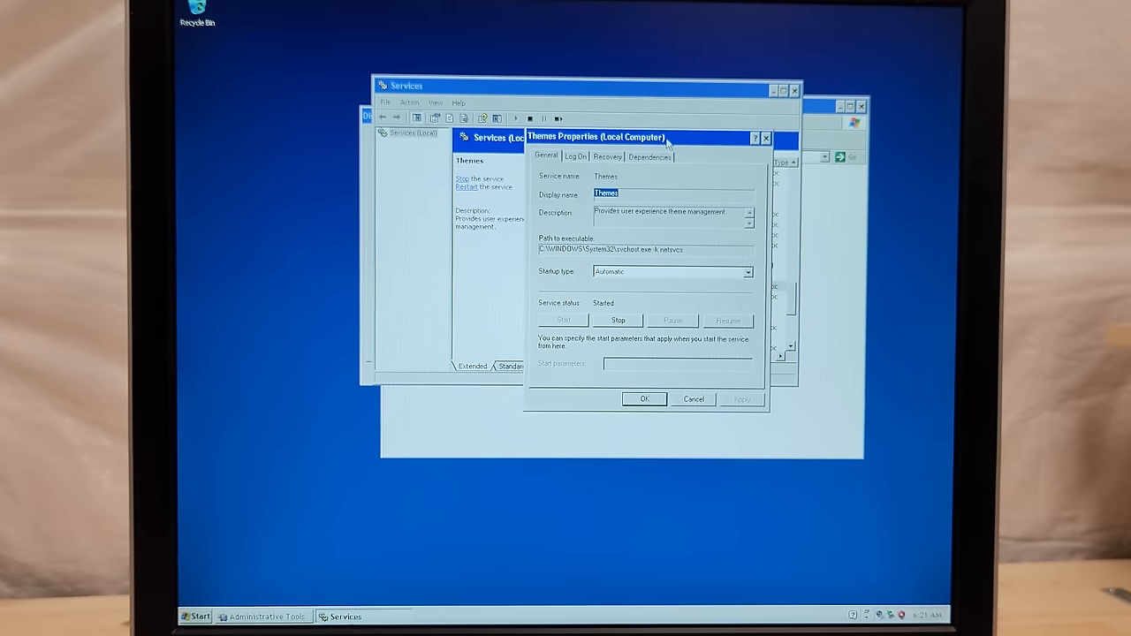
mouse_move(700, 158)
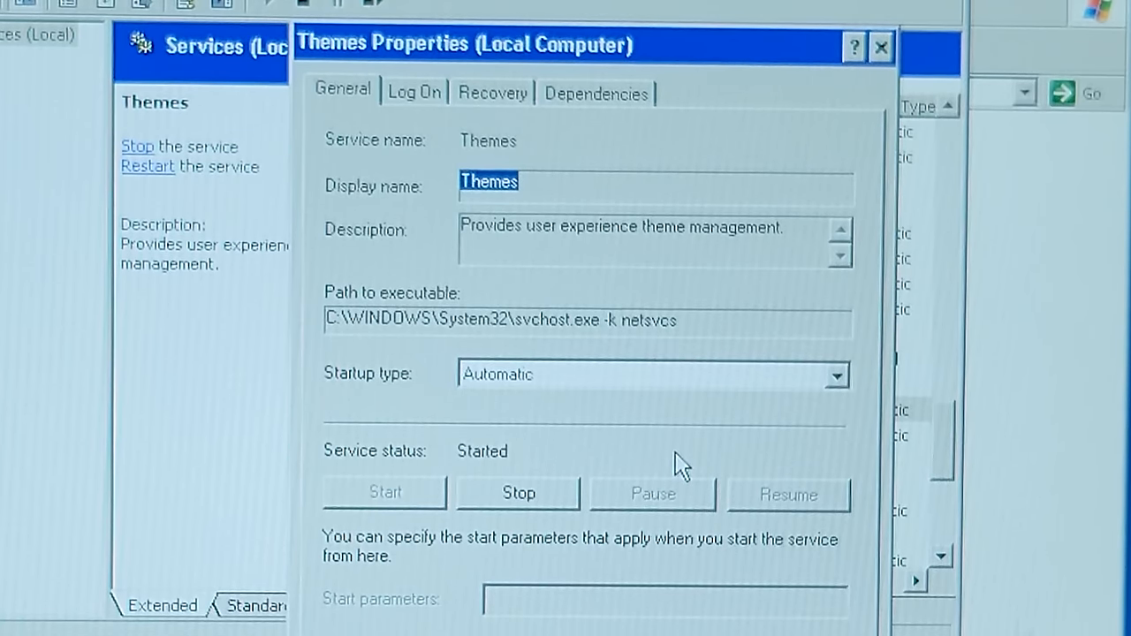
mouse_move(689, 403)
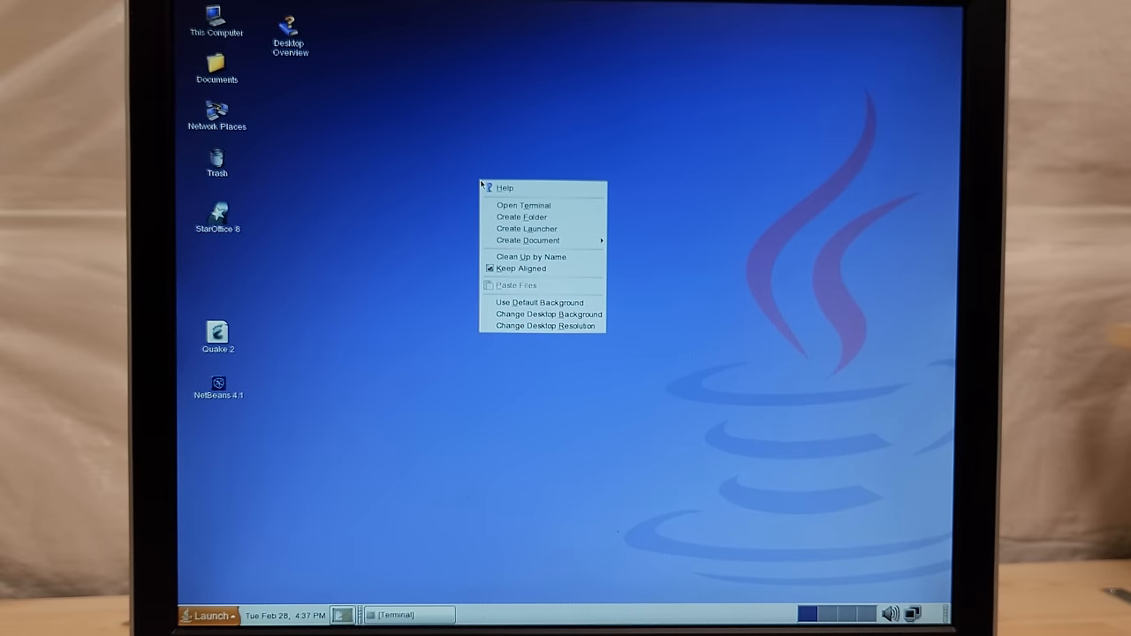
Name the new desktop launcher 'Windows XP' and confirm its creation.
click(527, 229)
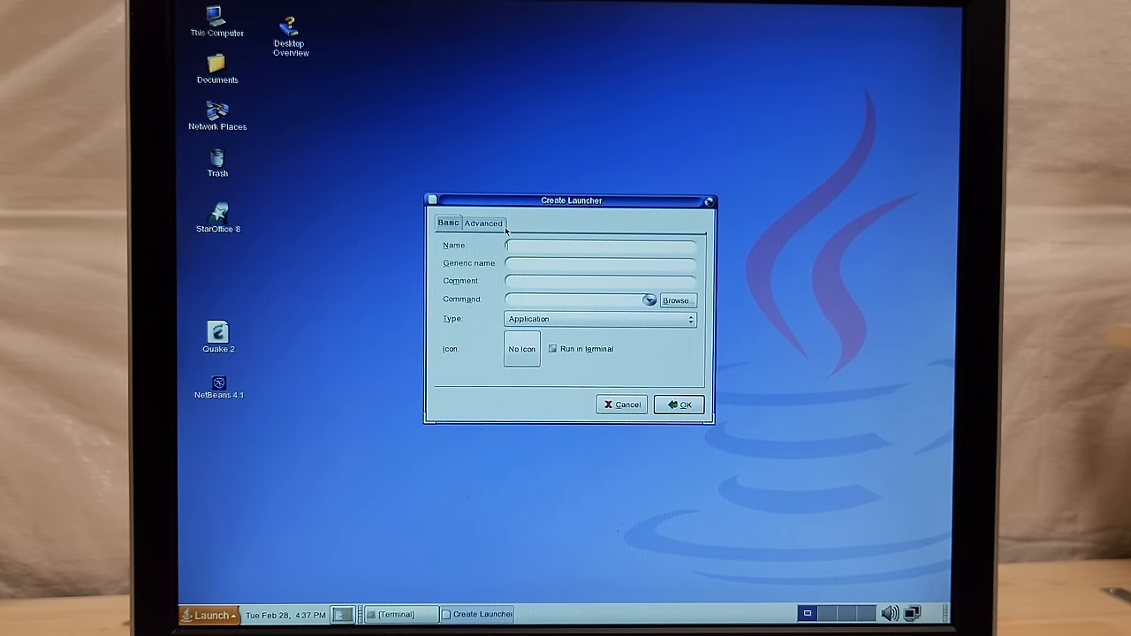
text(W)
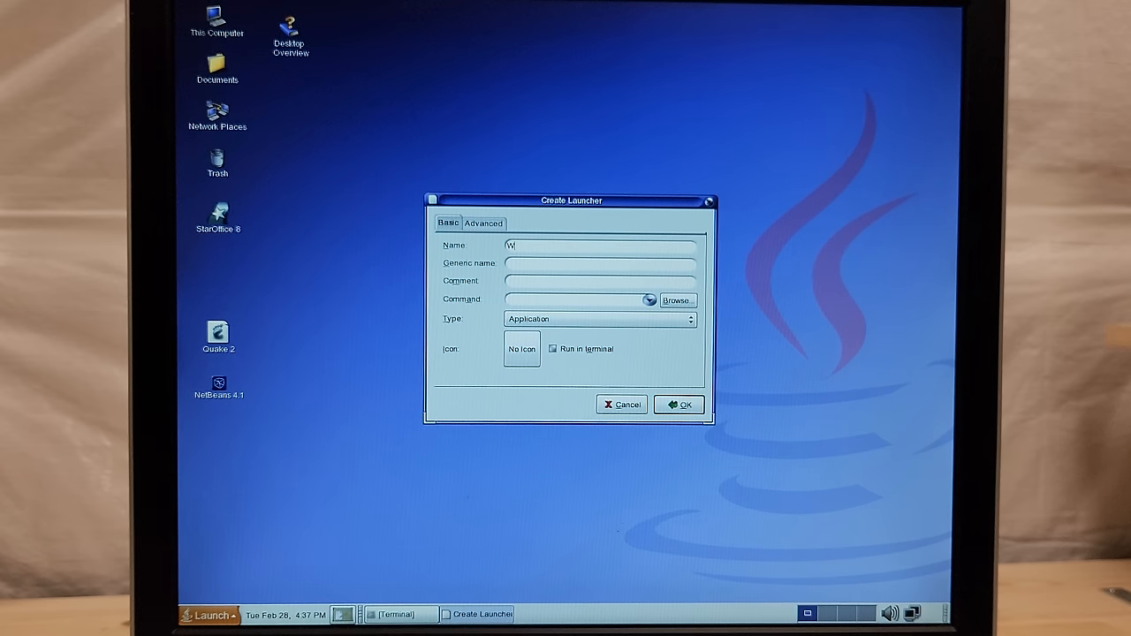
text(indows XP)
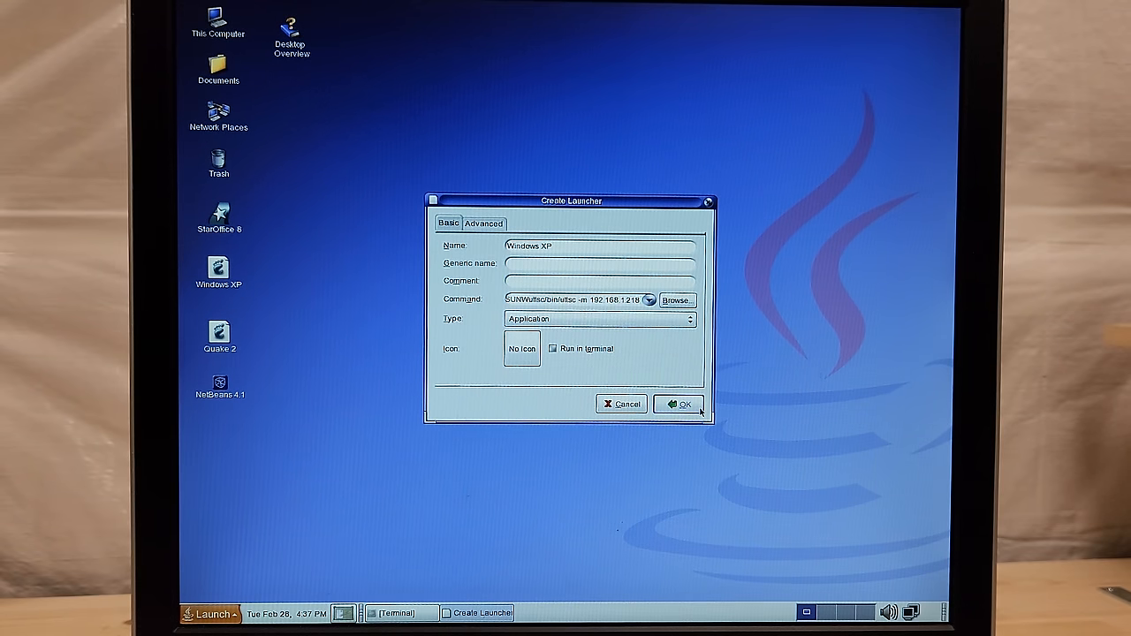
click(680, 404)
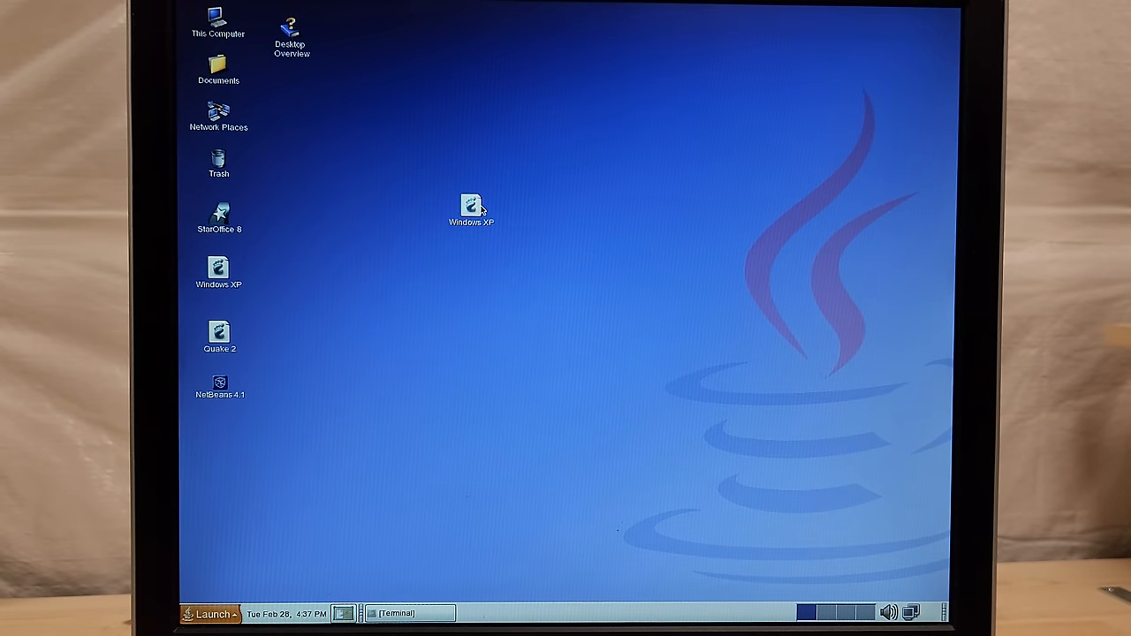
Launch the new Windows XP remote desktop launcher for 192.168.1.114.
double_click(471, 210)
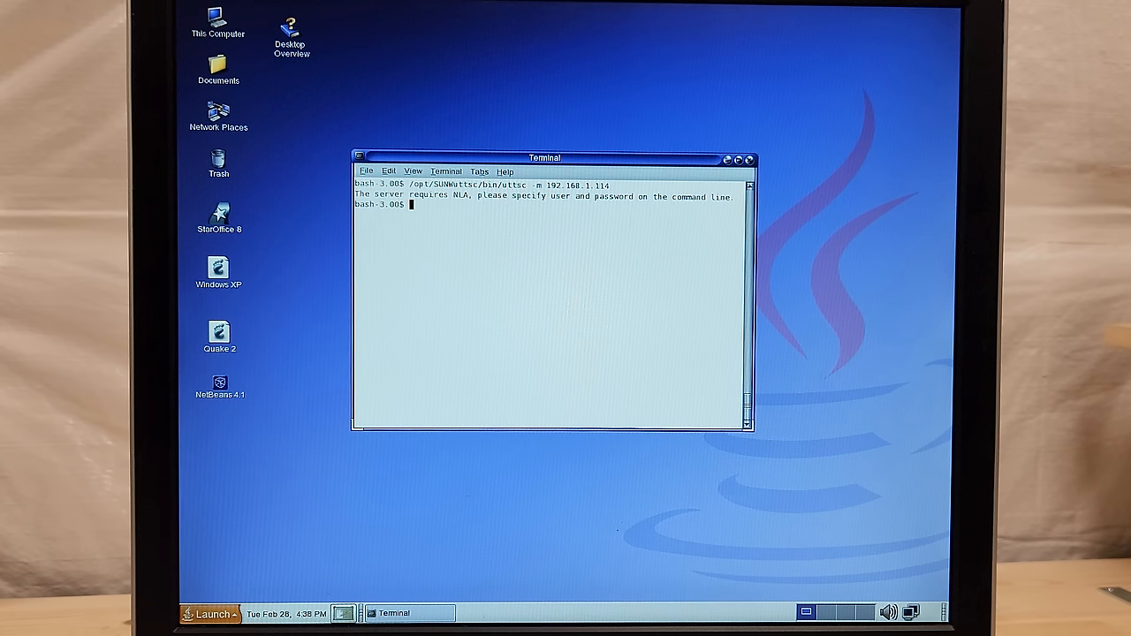
click(743, 159)
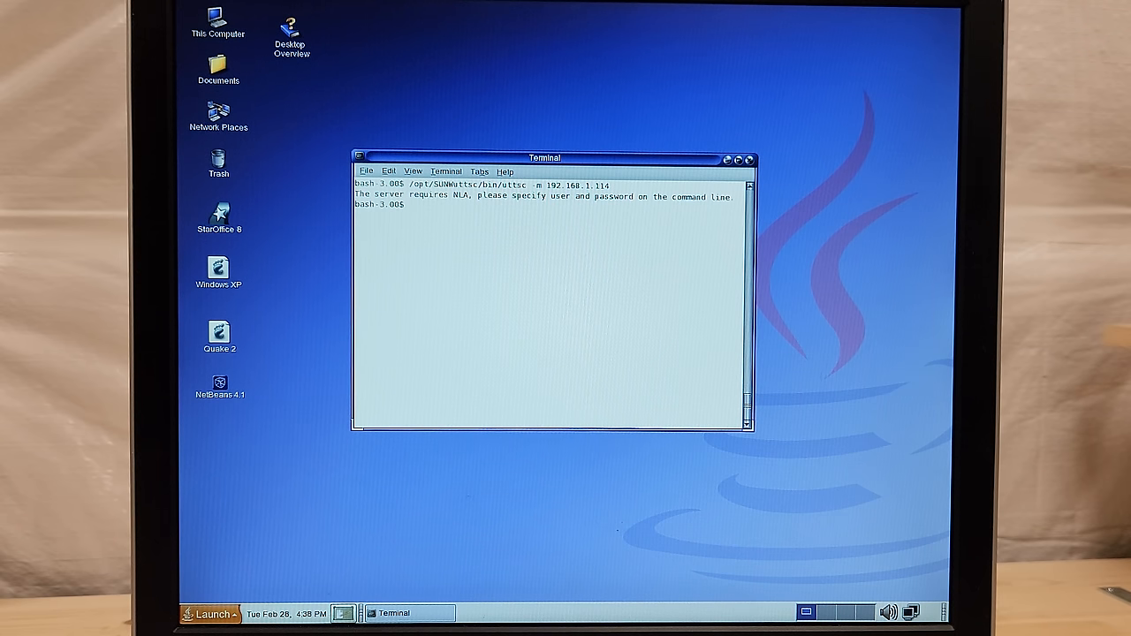
Run '/opt/SUNWuttsc/bin/uttsc -m 192.168.1.114' to open the remote desktop session.
text(/opt/SUNWuttsc/bin/uttsc -m 192.168.1.114)
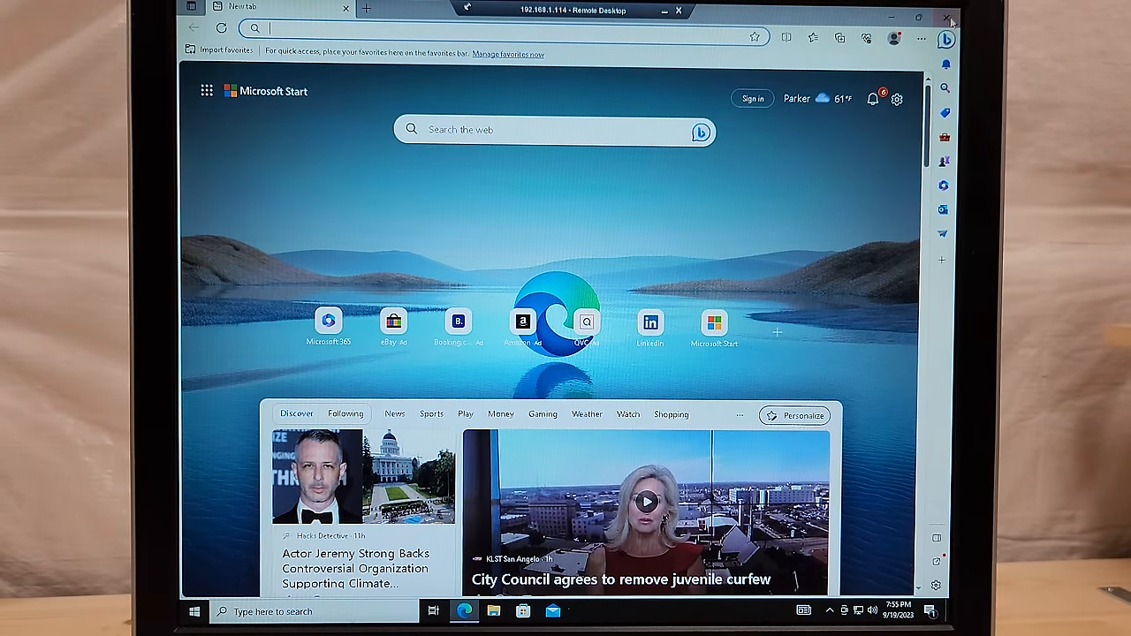
click(949, 18)
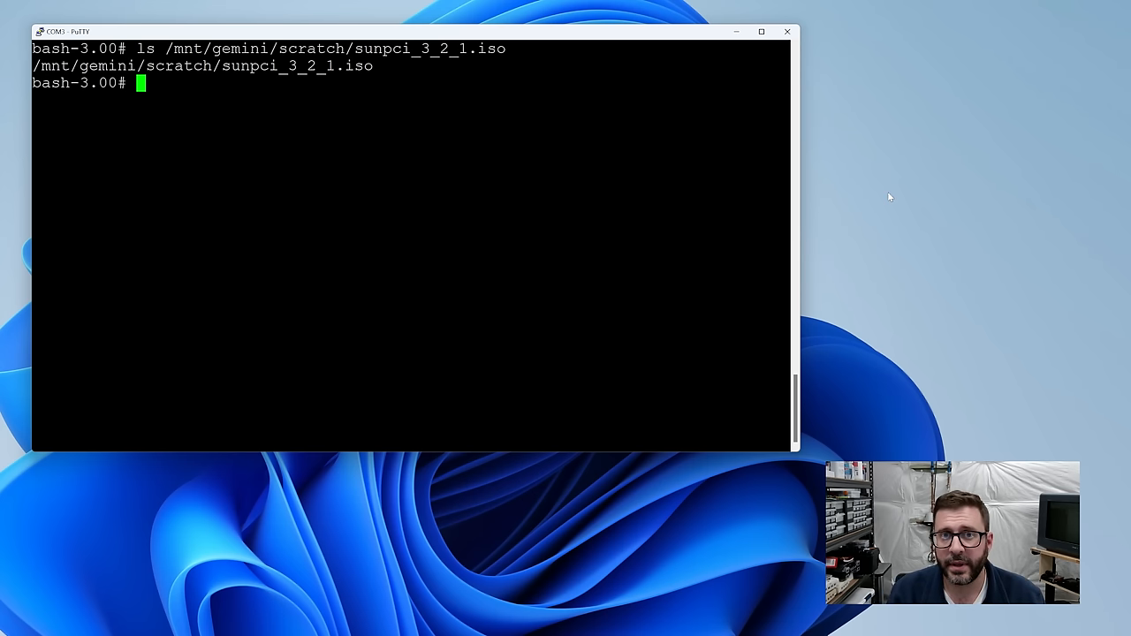
Attach sunpci_3_2_1.iso with lofiadm and mount /dev/lofi/1 read-only at /mnt/cdrom.
text(lo)
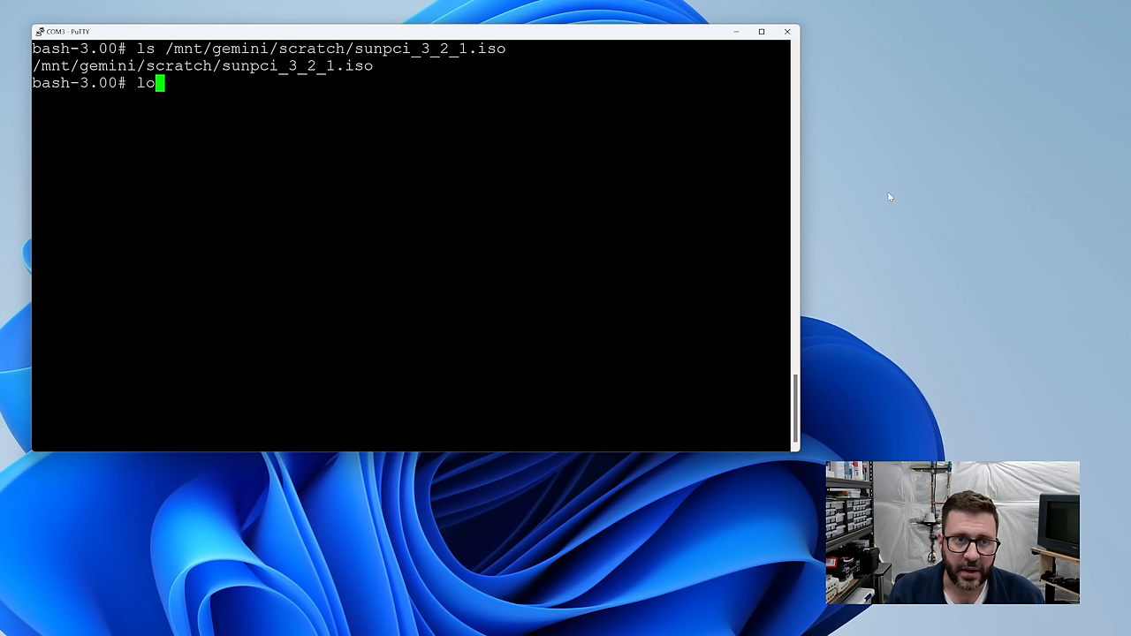
text(fiadm -a)
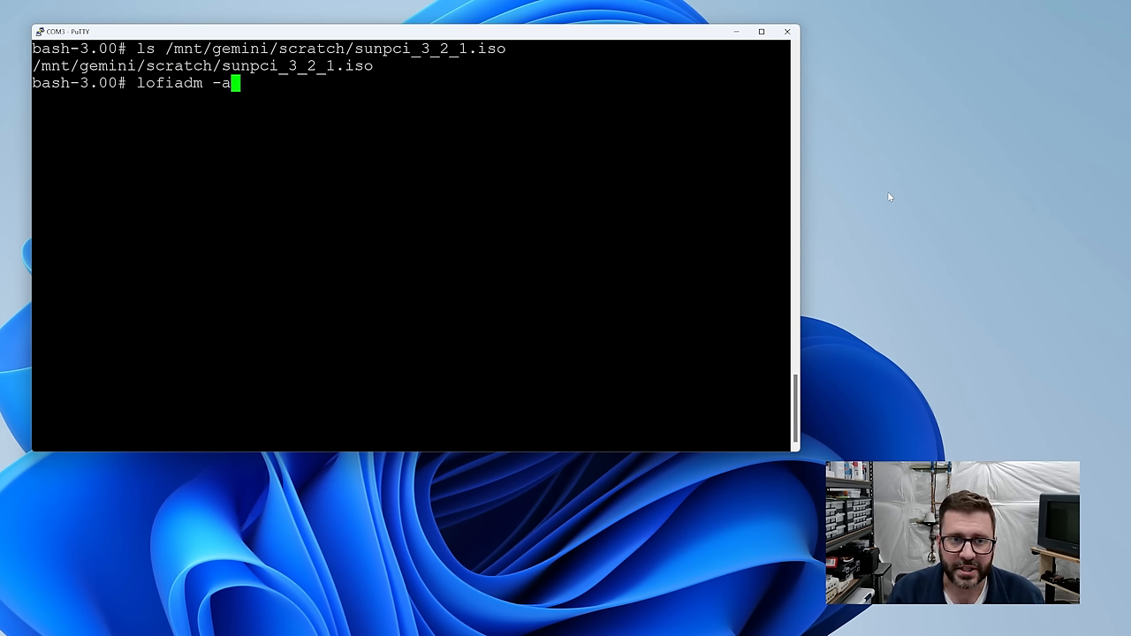
text(/mnt/gemini/scratch/sunpci_3_2_1.iso)
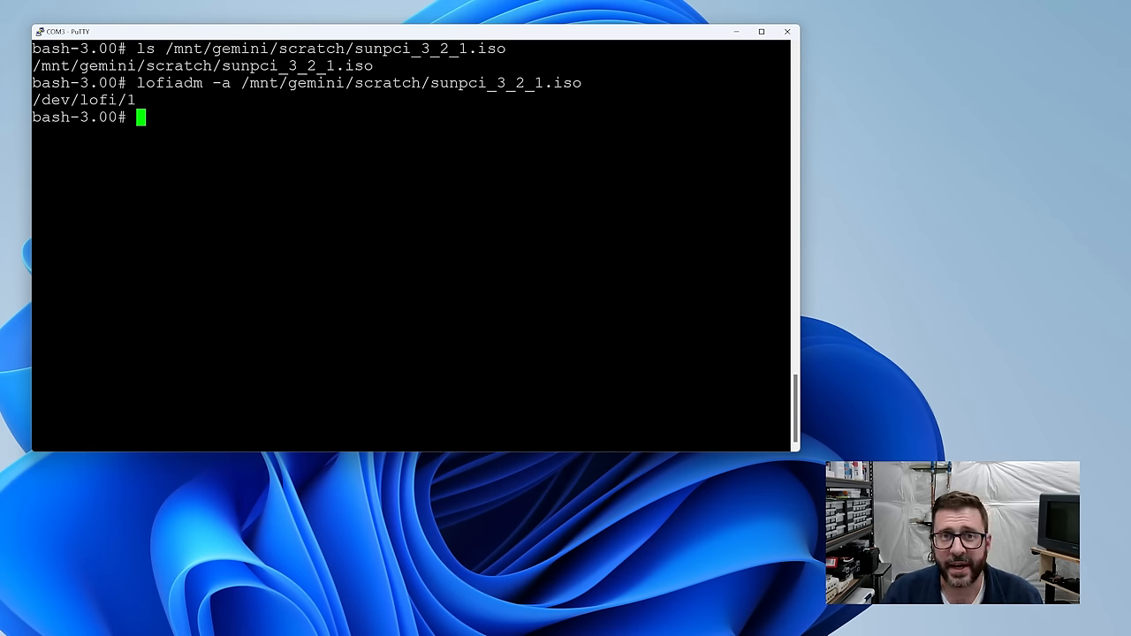
text(mount -F hsfs -o ro /dev/lofi/1 /mnt/cdrom)
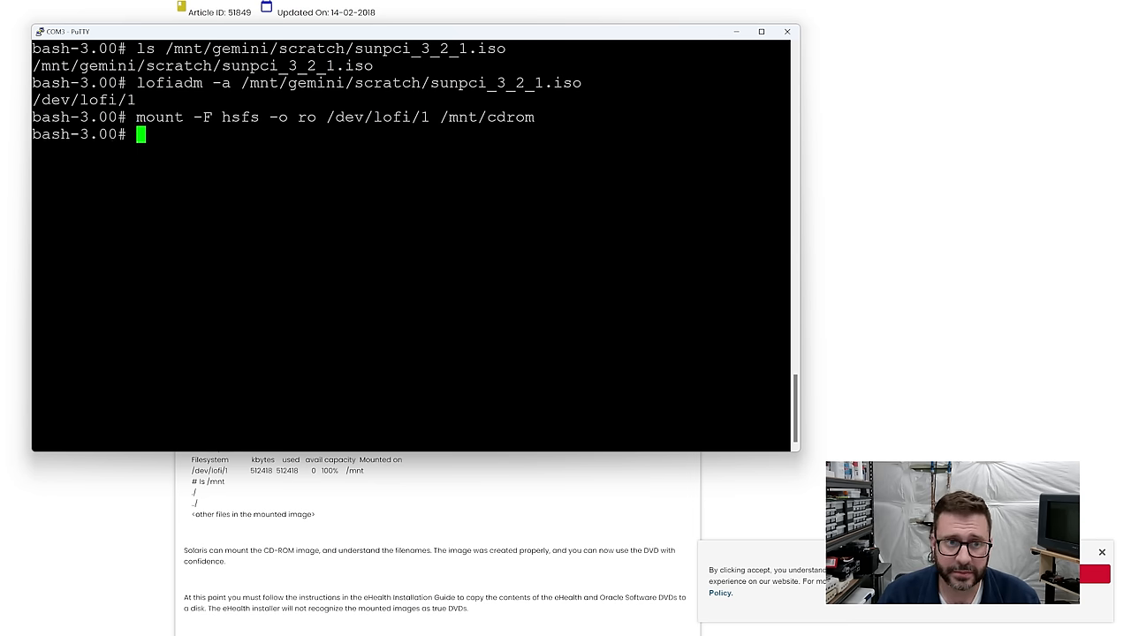
text(ls /mn)
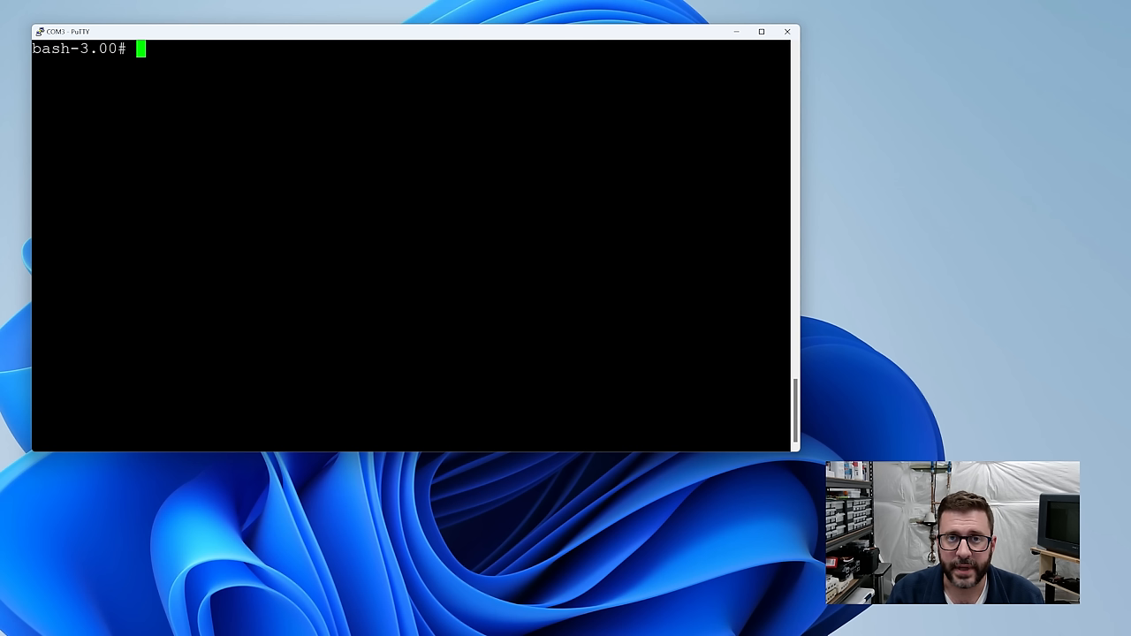
Run 'pkgadd -d /mnt/cdrom/Product/' to list the SunPCi packages.
text(pkgadd)
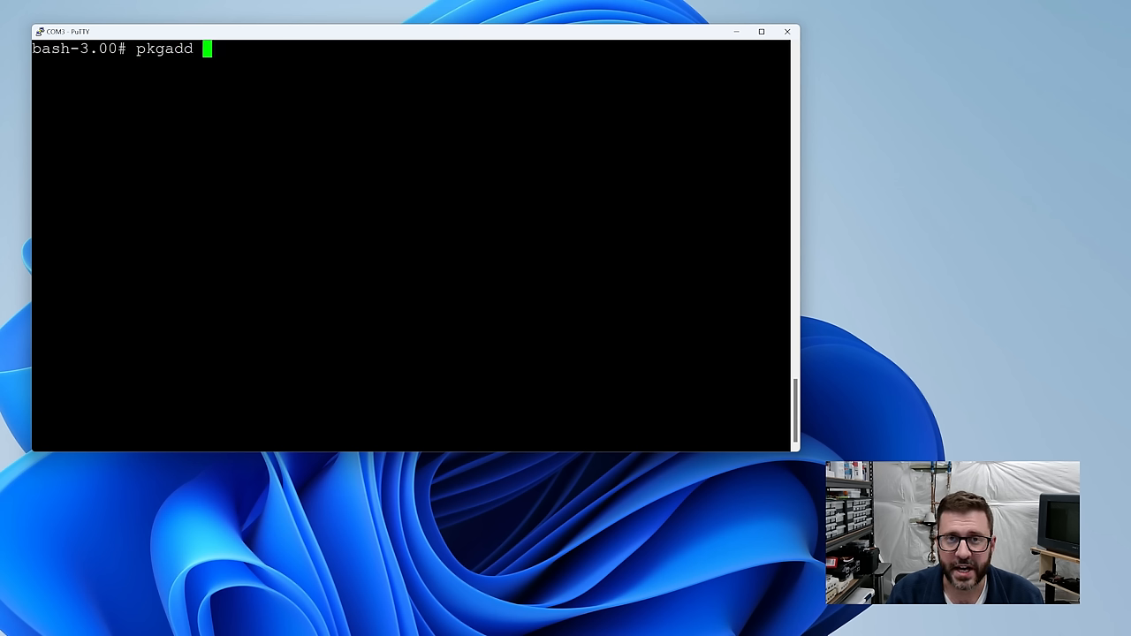
text(-d /mnt)
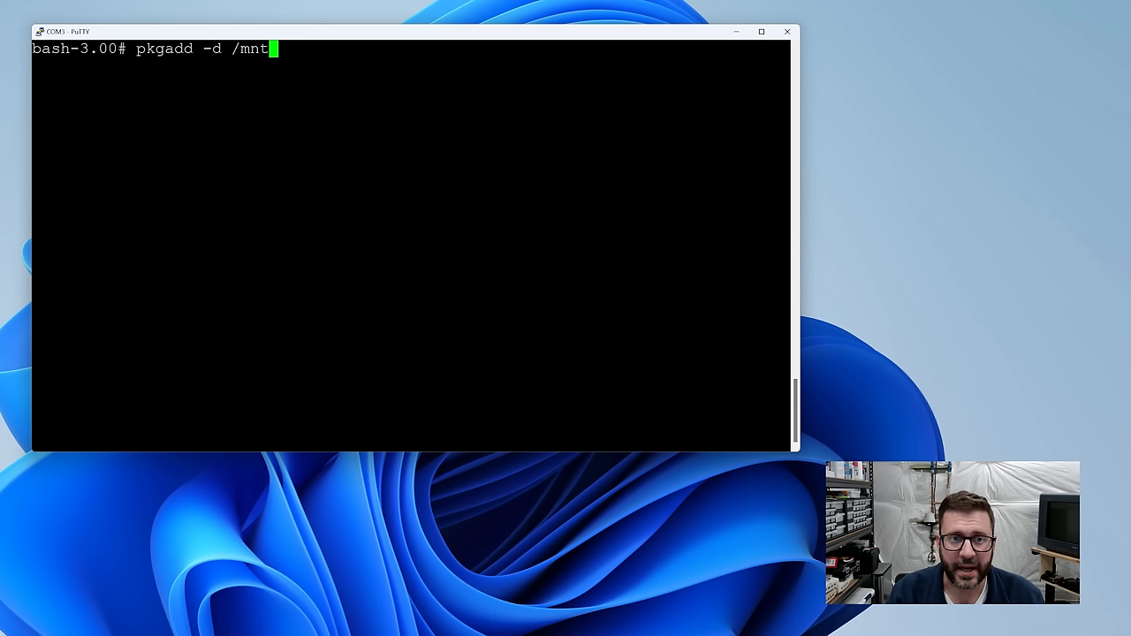
text(cdrom/Product/)
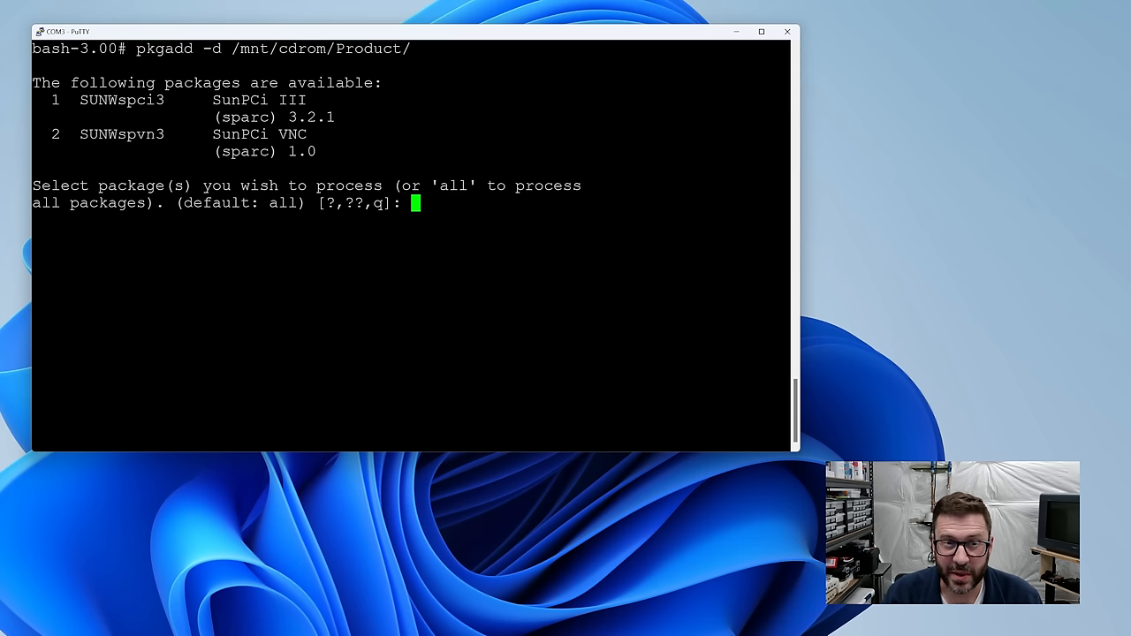
Choose package 1 (SUNWspci3) at the pkgadd prompt and let it install.
text(1)
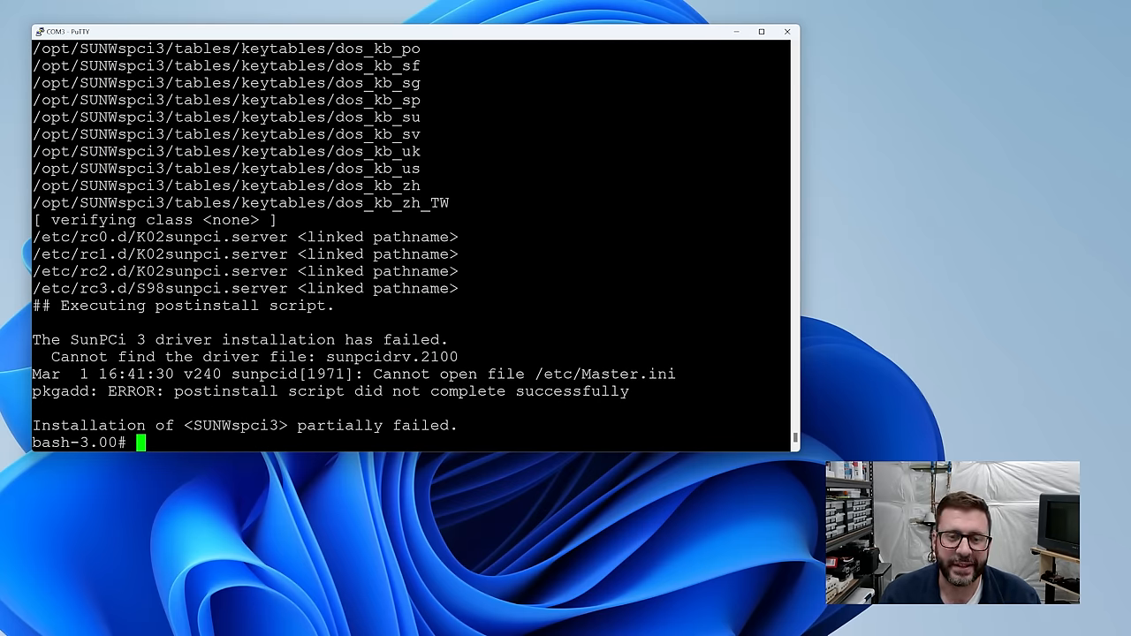
click(760, 32)
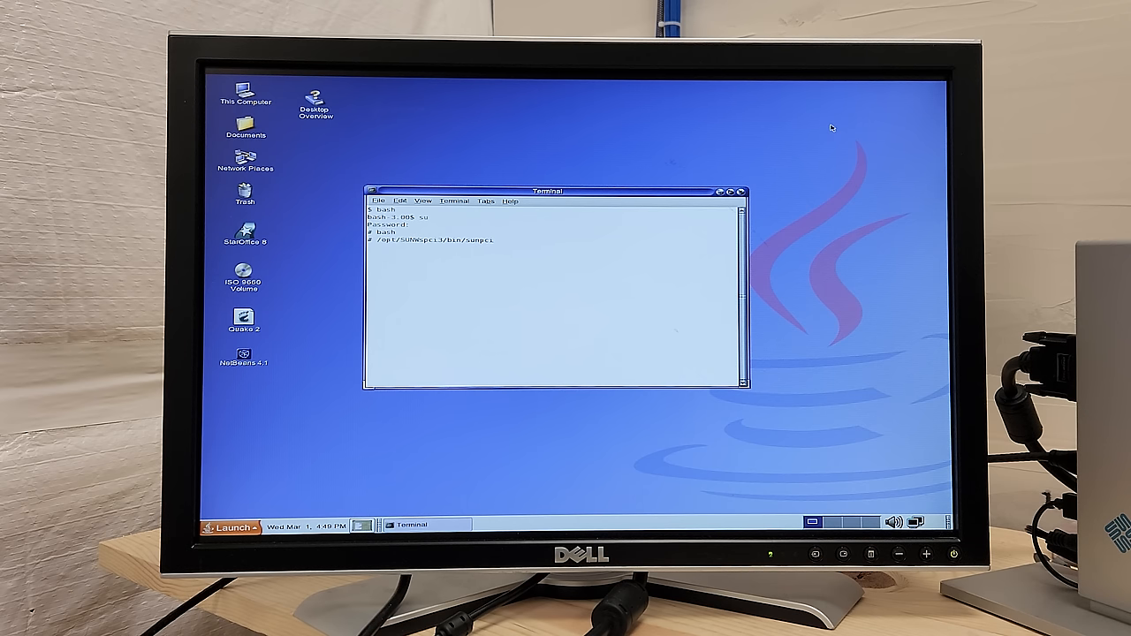
Run /opt/SUNWspci3/bin/sunpci from the Terminal to reach the drive prompt.
key(Return)
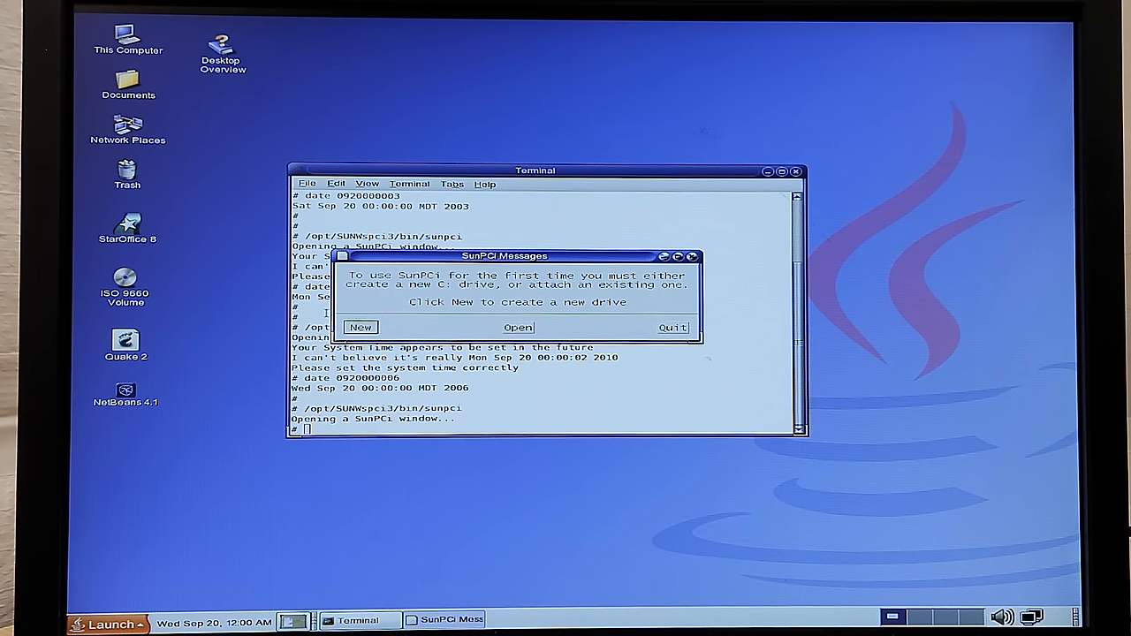
Create a 4.0 GB Windows Server 2003 NTFS drive, 2003.diskimage, as C:.
click(360, 327)
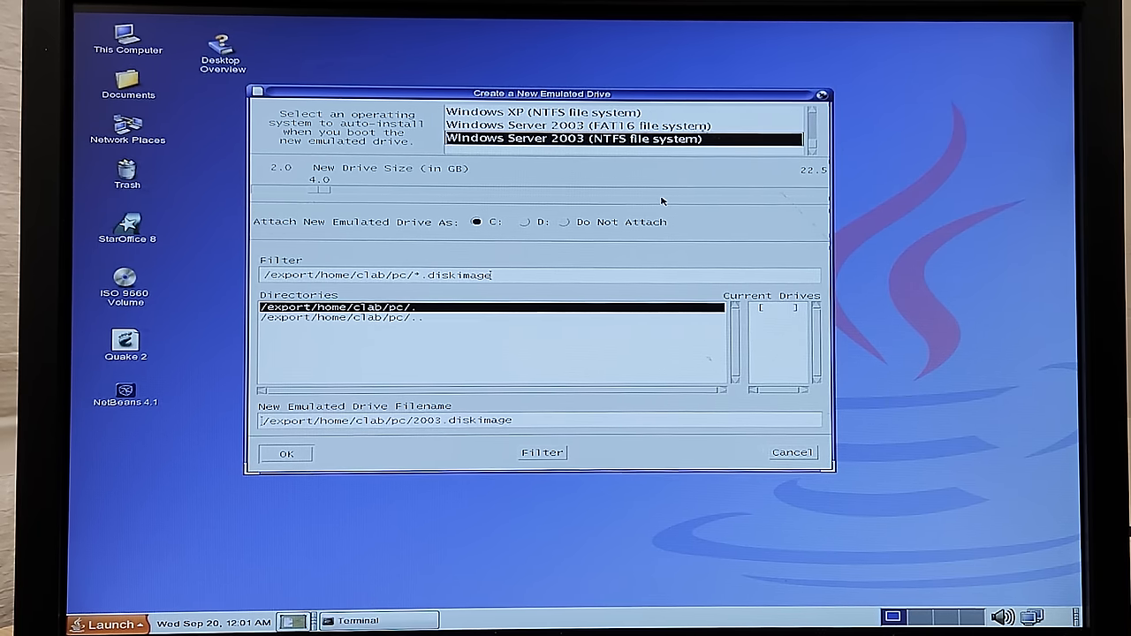
click(285, 454)
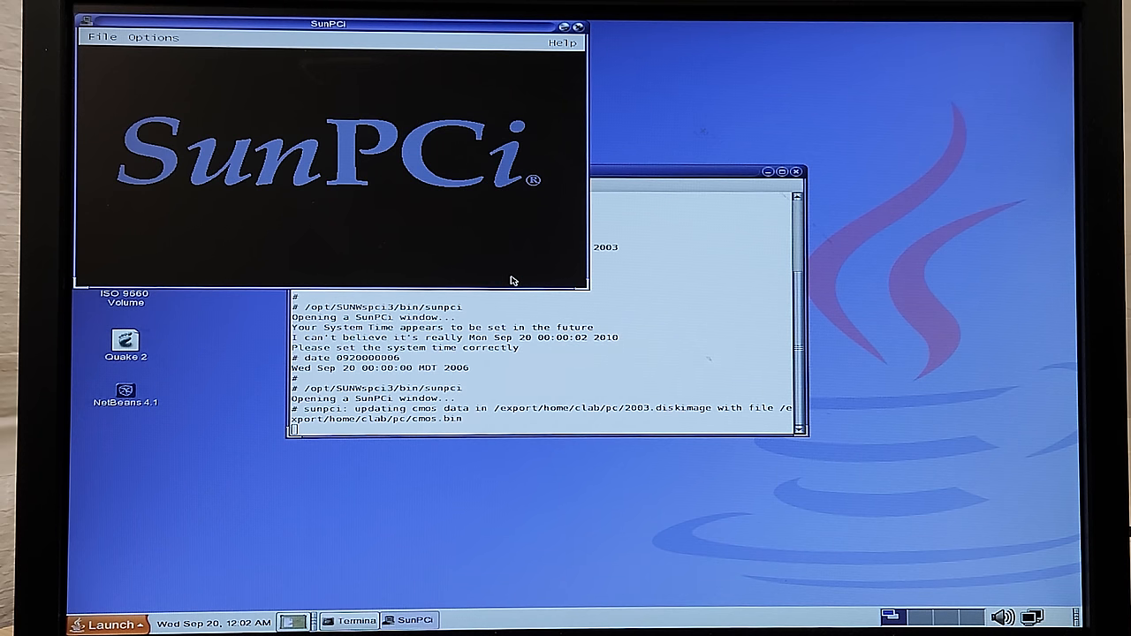
click(425, 148)
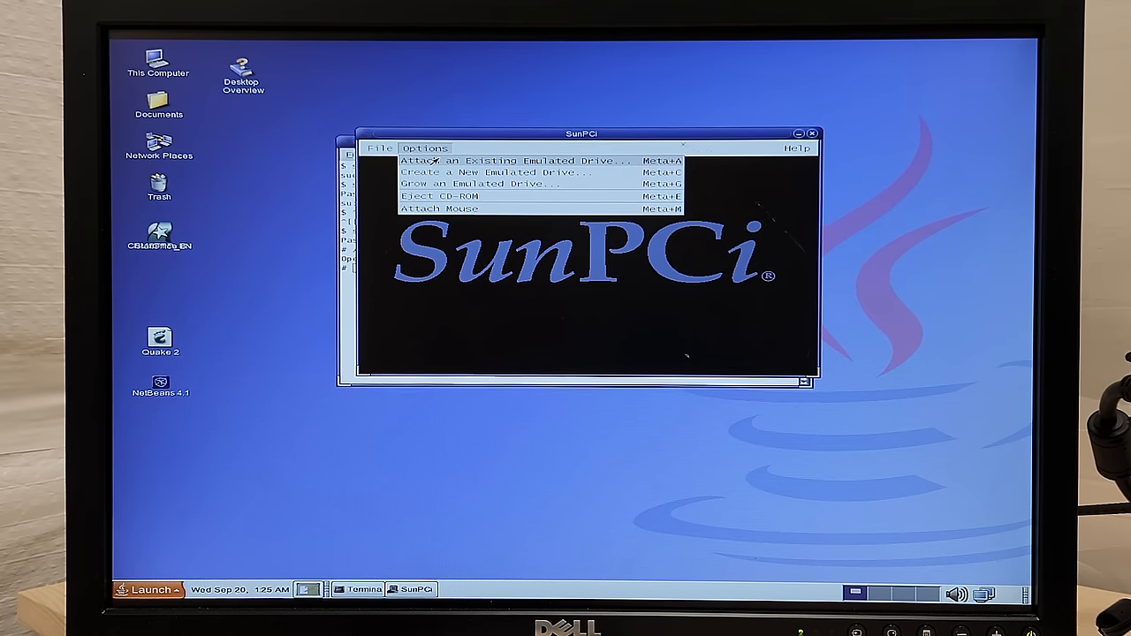
Attach the existing 2003.diskimage as drive C: through the Options menu.
click(512, 160)
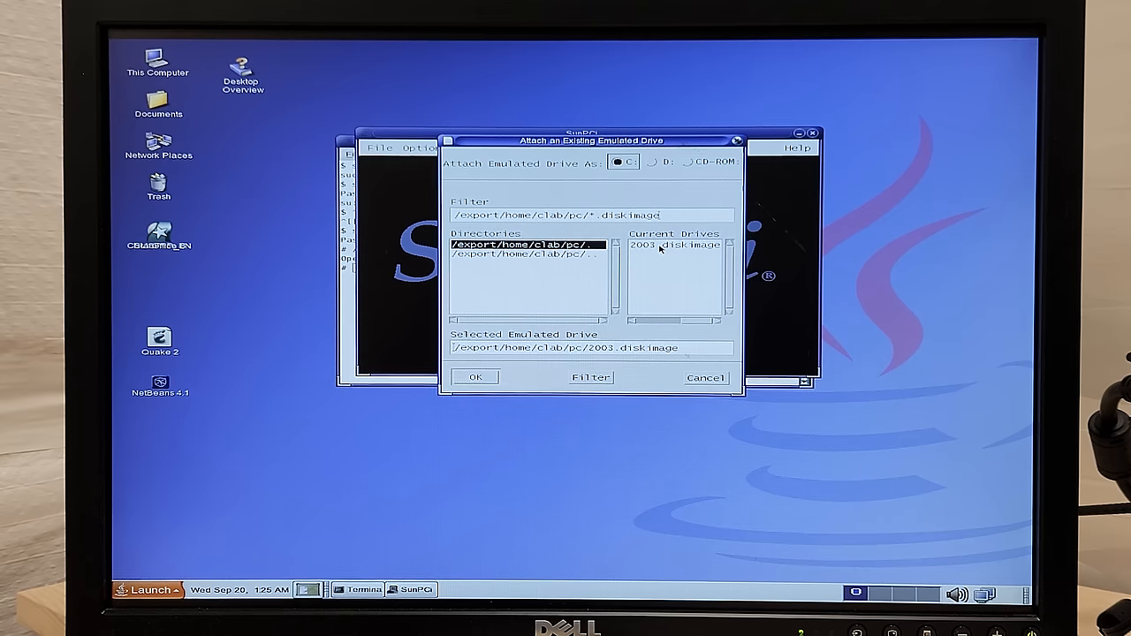
click(475, 377)
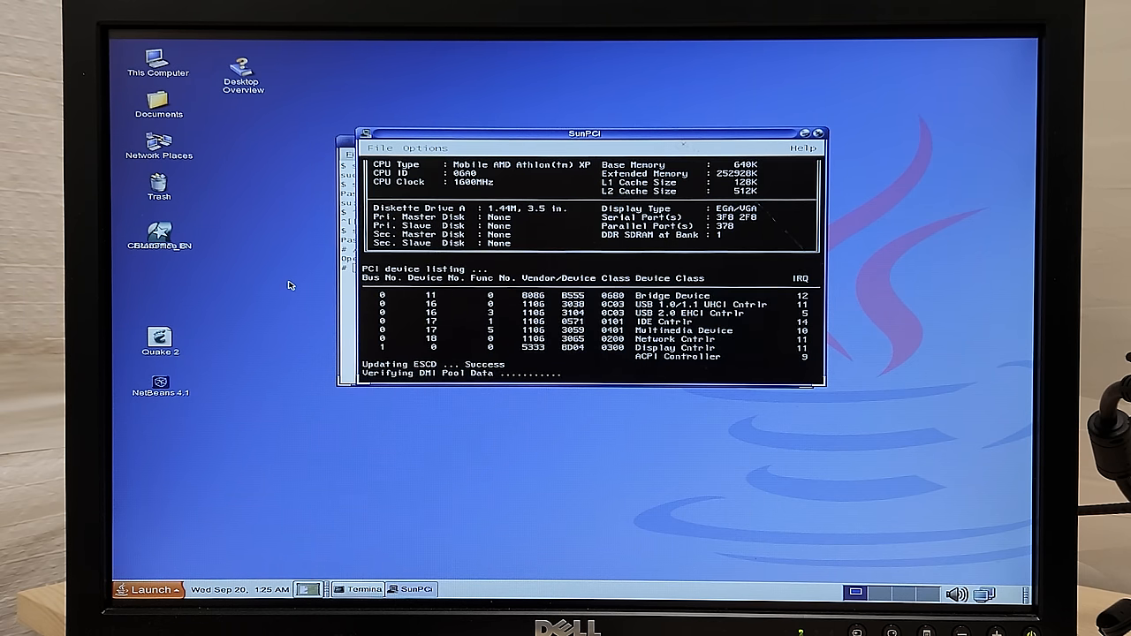
mouse_move(473, 237)
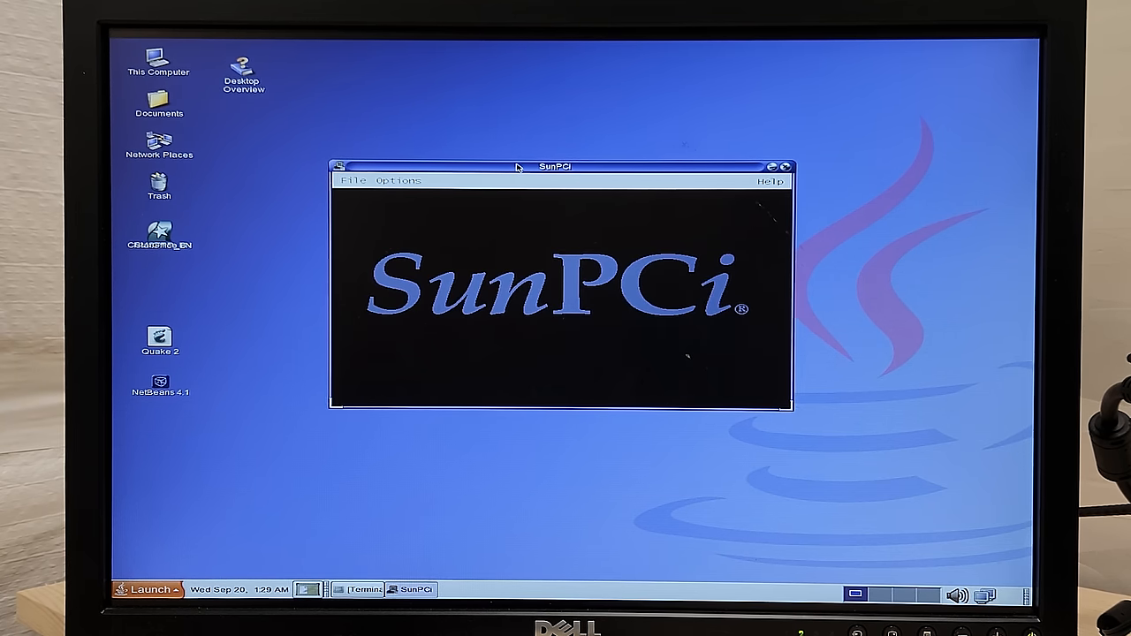
Create a new emulated drive choosing Windows Server 2003 NTFS, keeping C:.
click(398, 180)
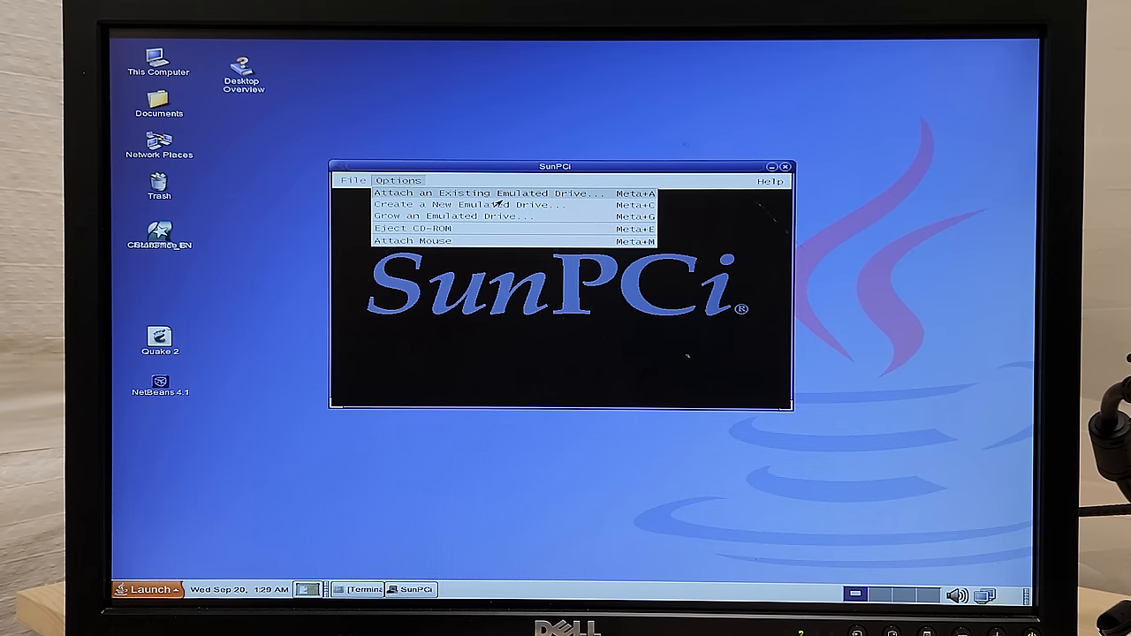
click(470, 204)
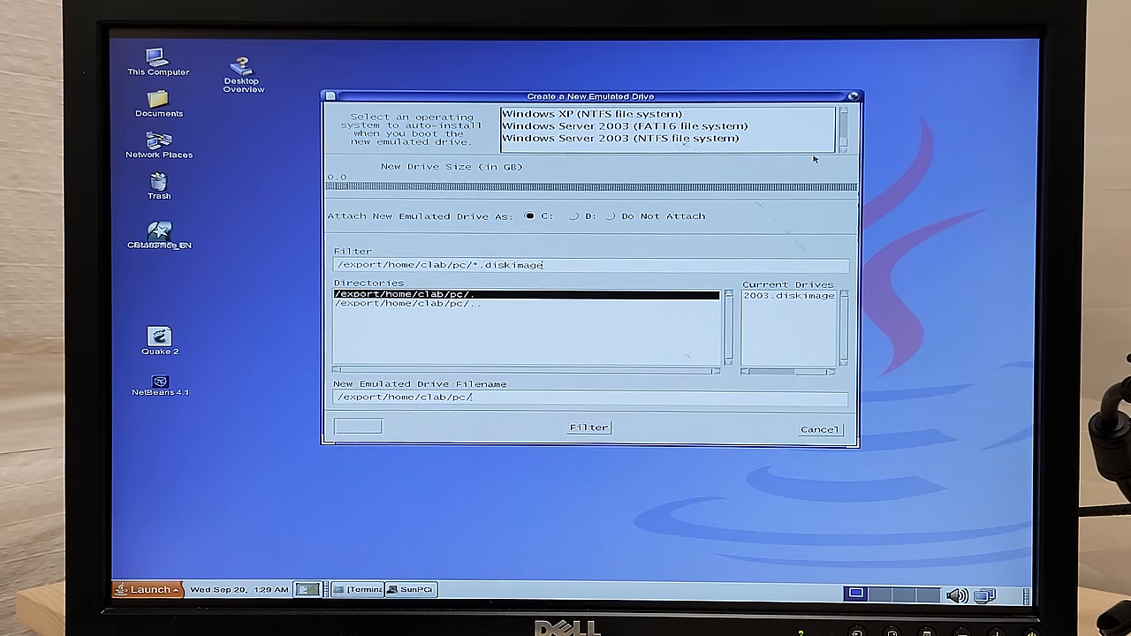
click(621, 137)
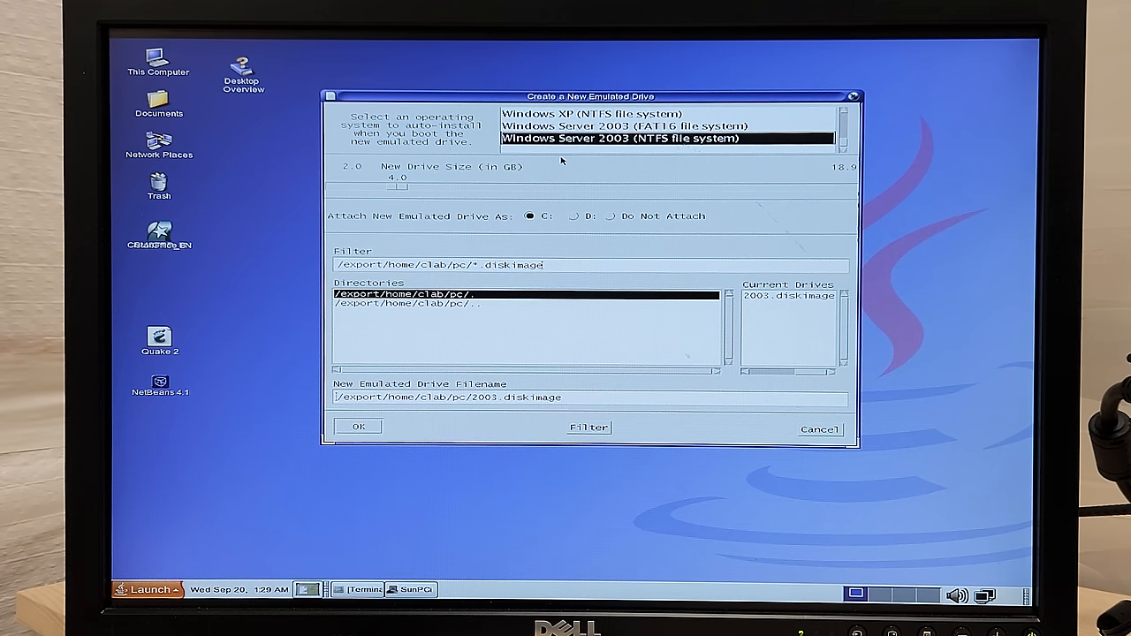
mouse_move(266, 447)
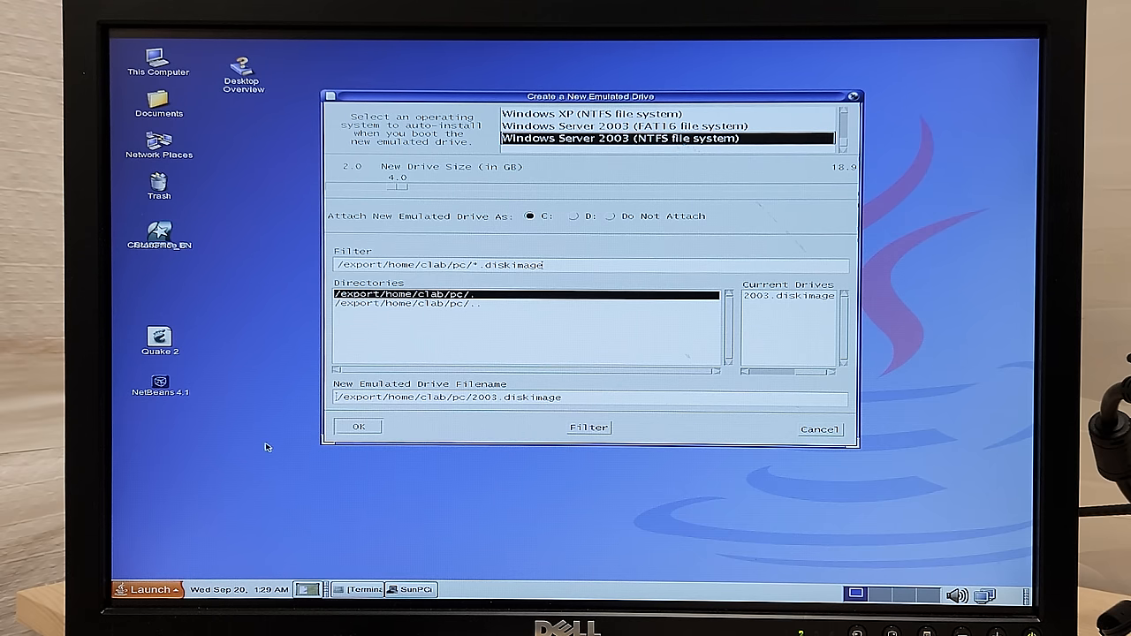
click(359, 427)
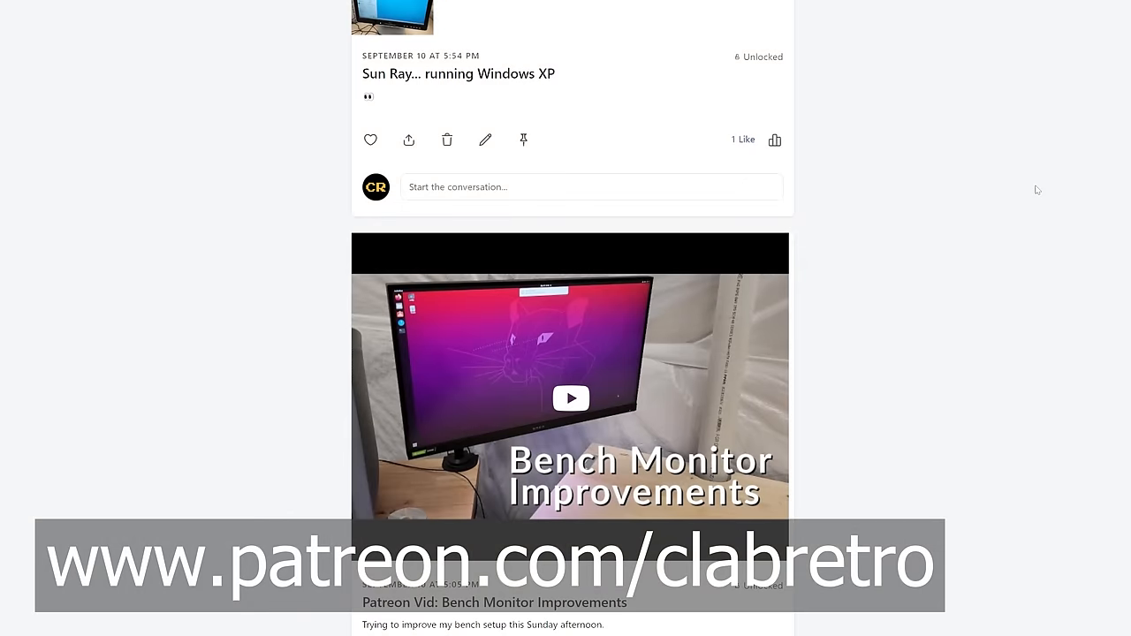
Scroll the Patreon feed down to the 'Early Vid: Sun Fire v440' post.
scroll(down, 3)
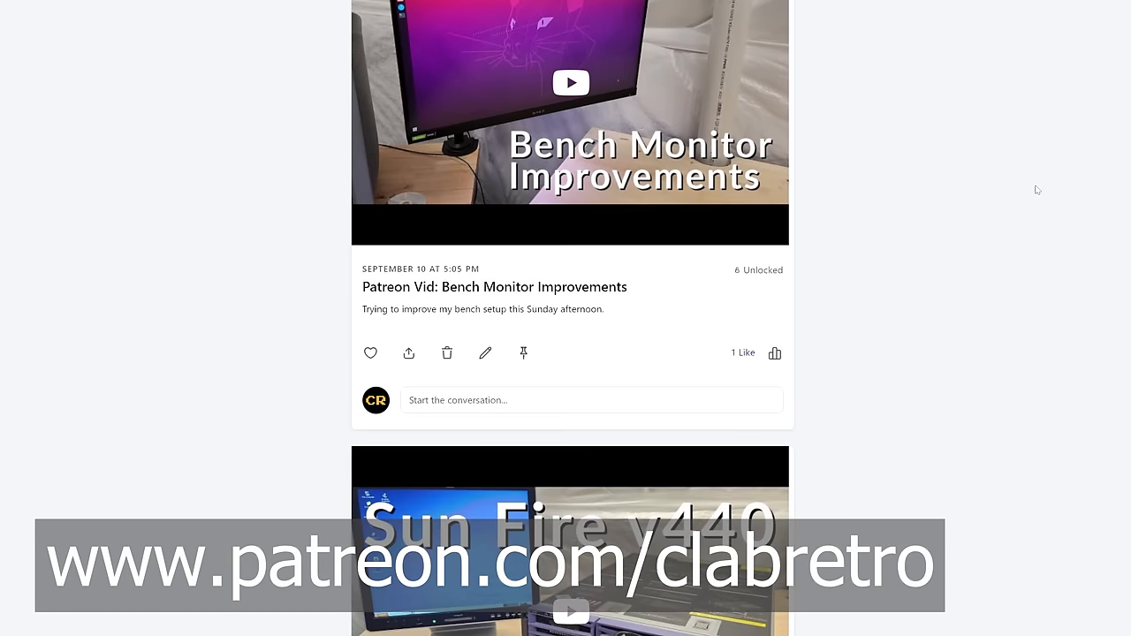
scroll(down, 3)
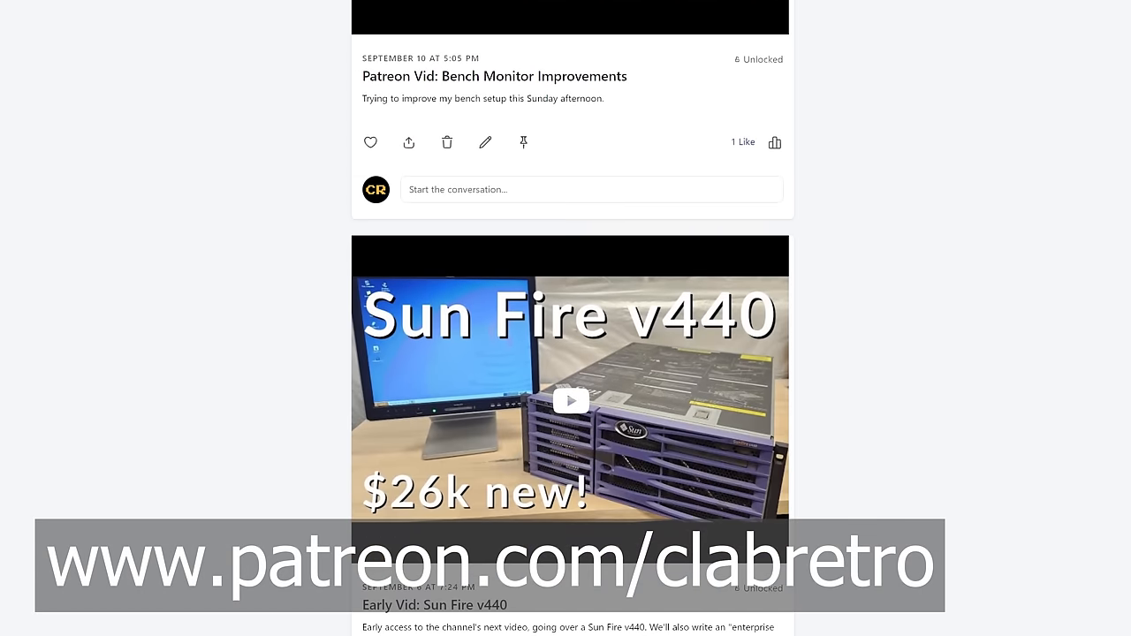